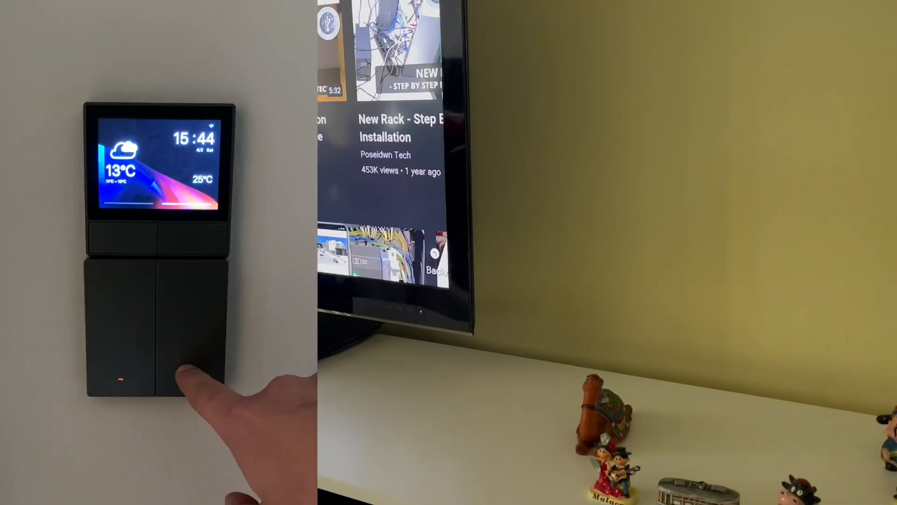
- Bring up the LED strip behind the TV on the panel and switch it off
click(189, 378)
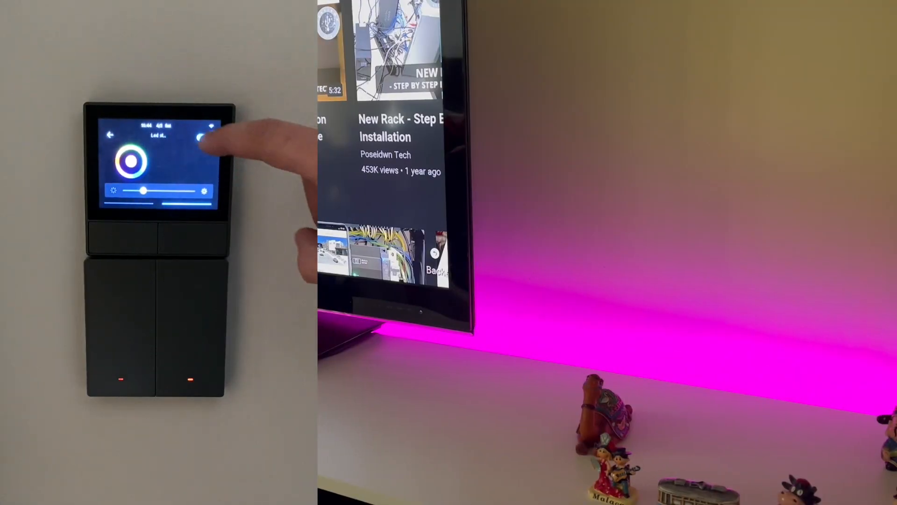
click(203, 137)
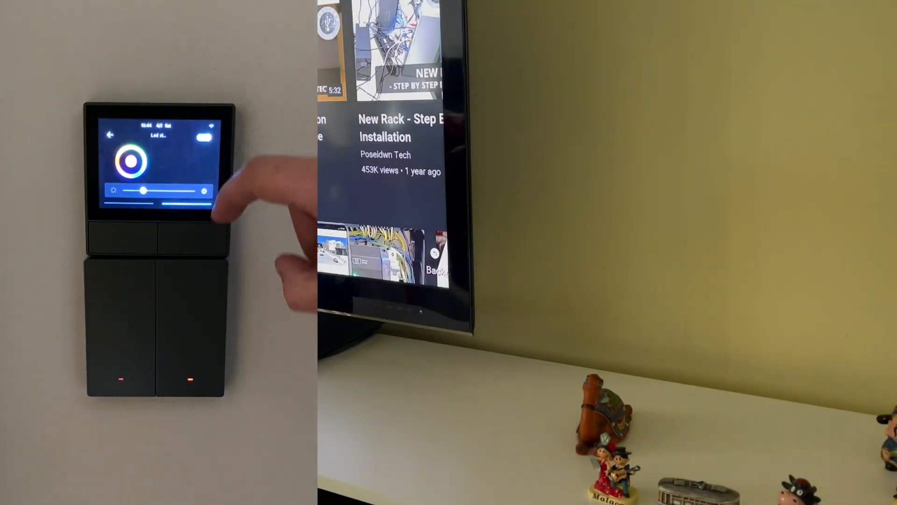
click(129, 162)
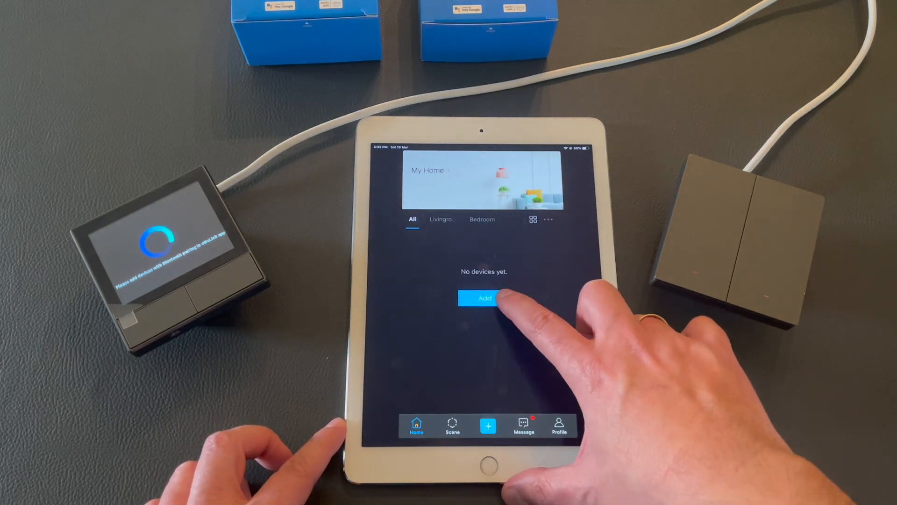
- Begin Bluetooth pairing and connect to the nearby panel ck_100156b3fa
click(484, 298)
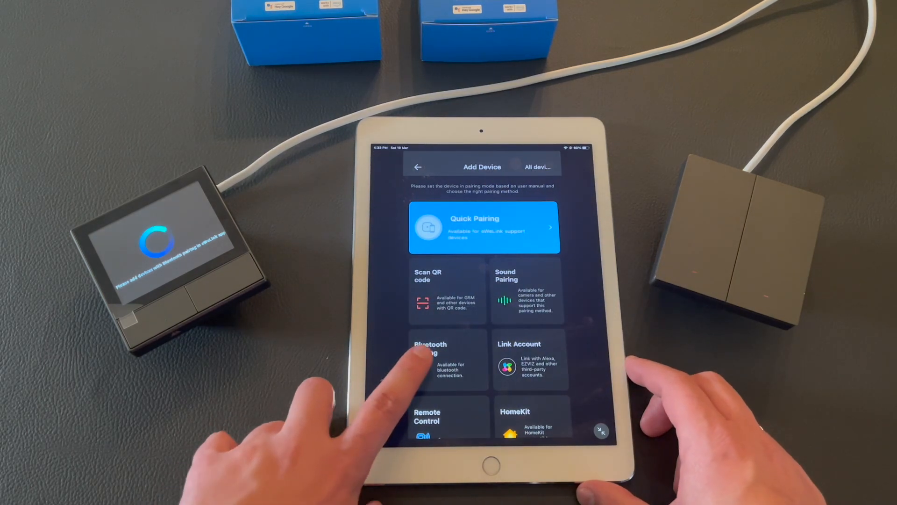
click(430, 356)
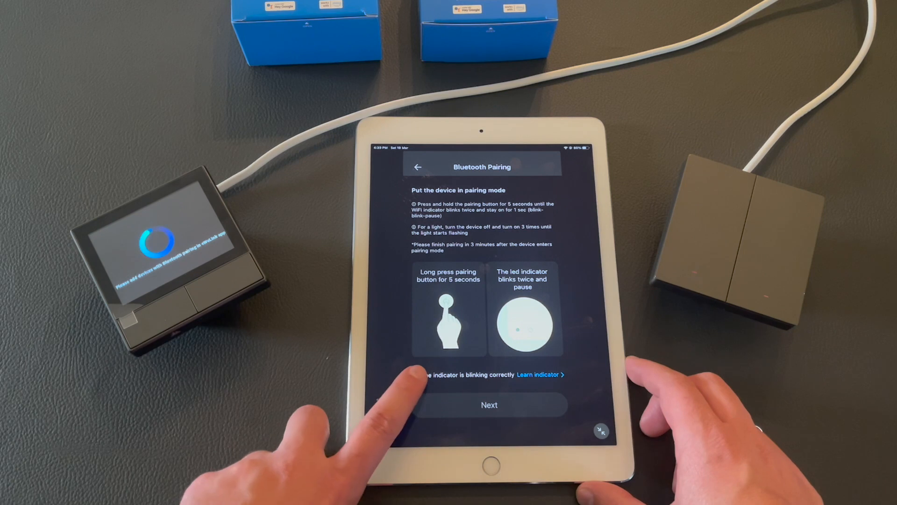
click(489, 405)
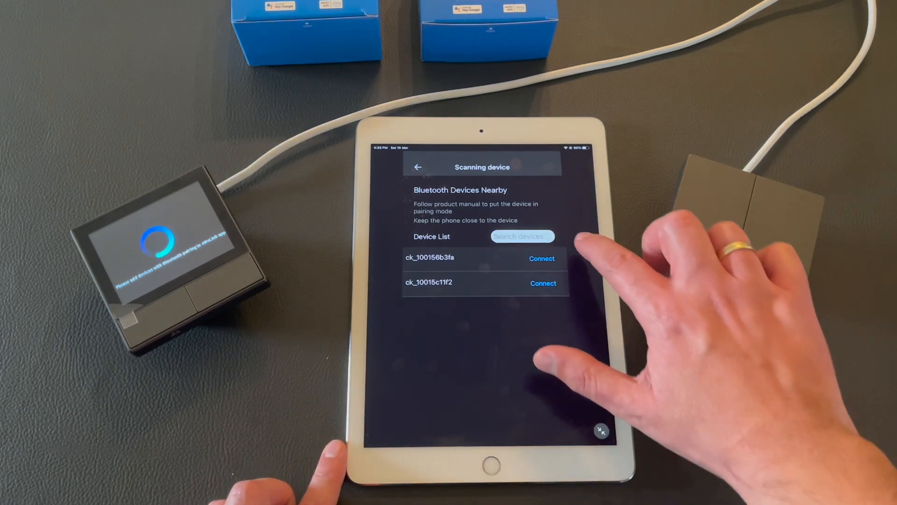
click(543, 282)
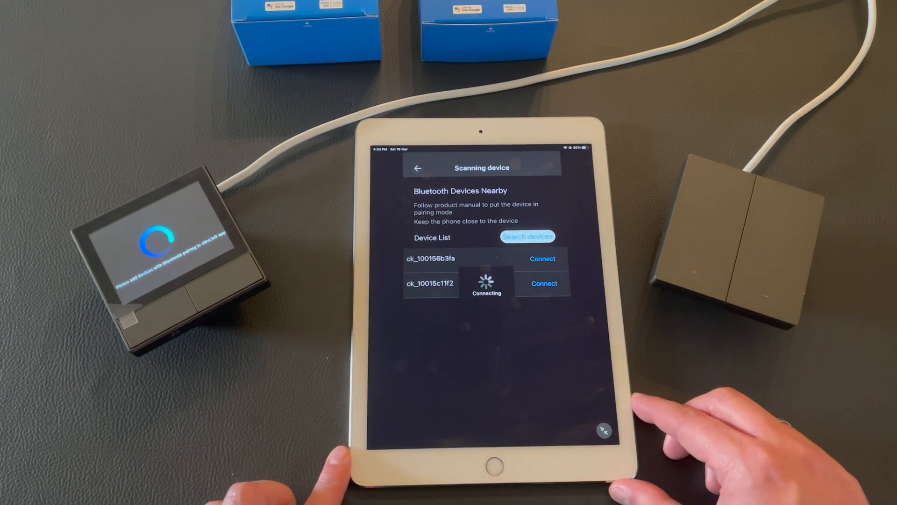
click(543, 283)
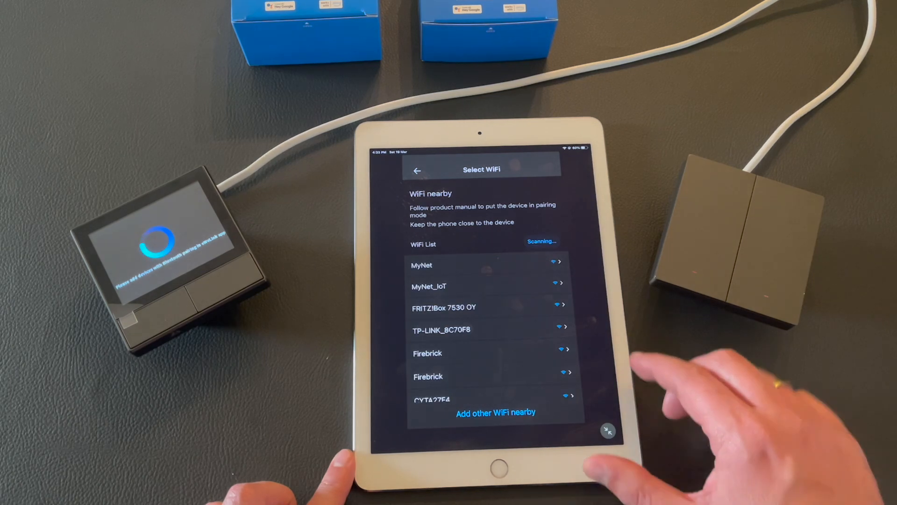
- Join the panel to MyNet_IoT Wi-Fi, place NSPanel in Livingroom and finish adding it
click(429, 286)
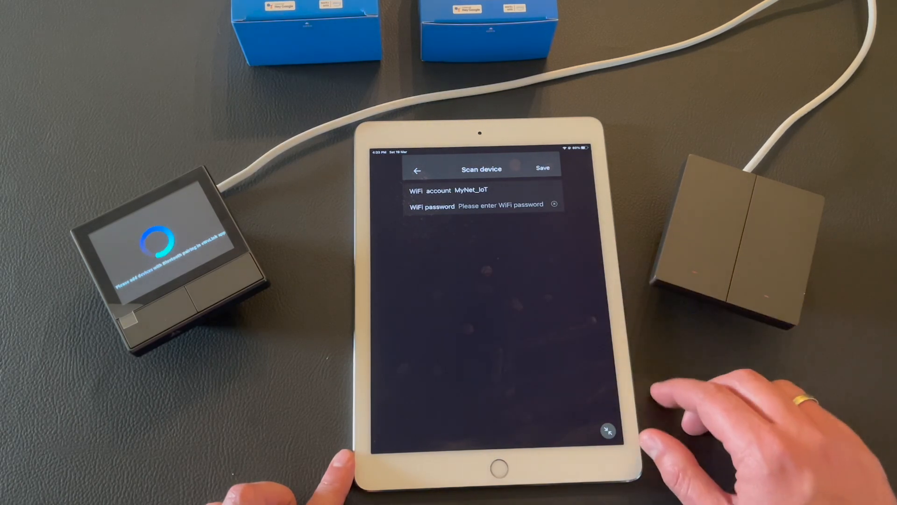
click(500, 206)
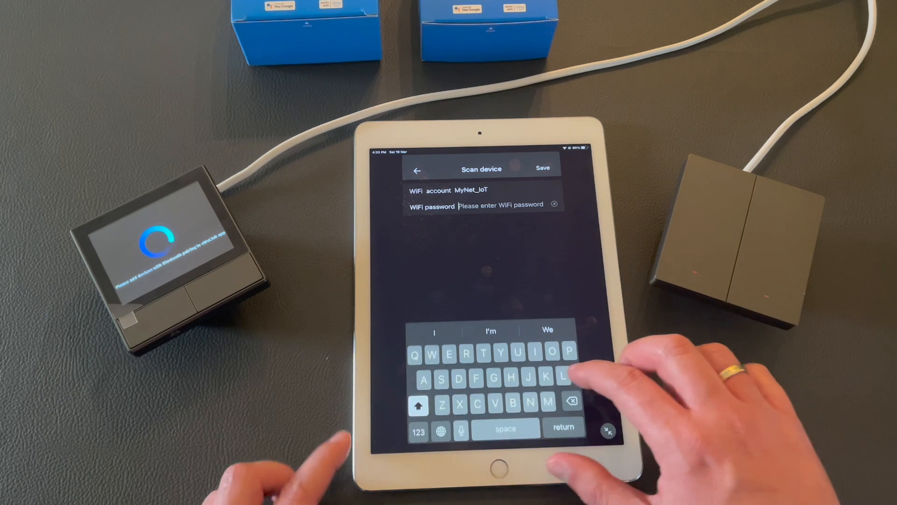
click(543, 167)
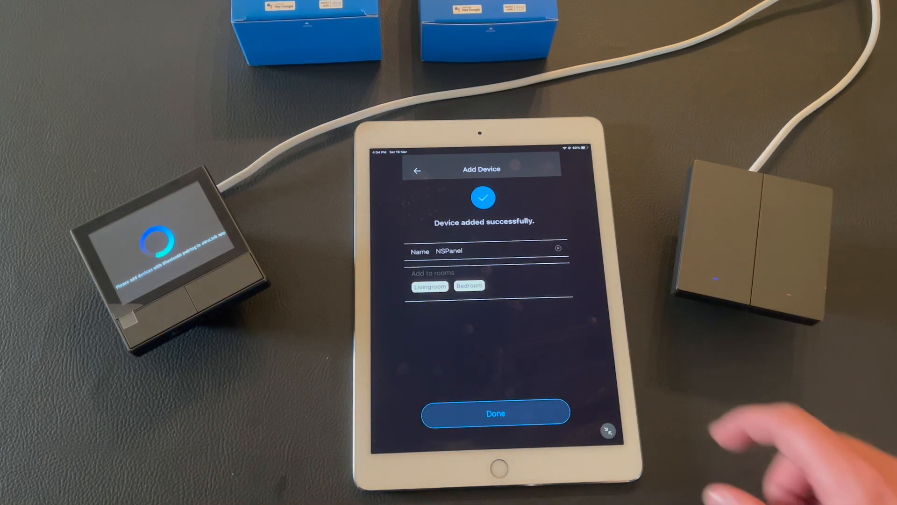
click(429, 286)
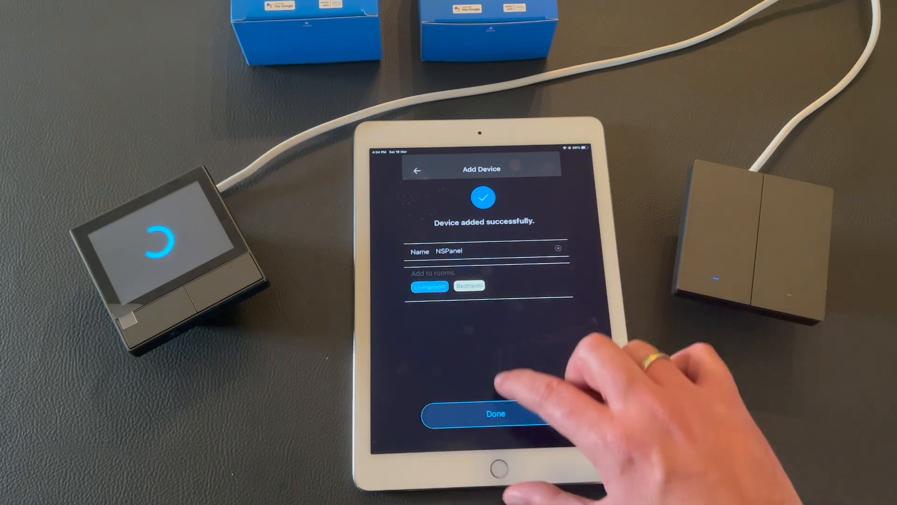
click(496, 413)
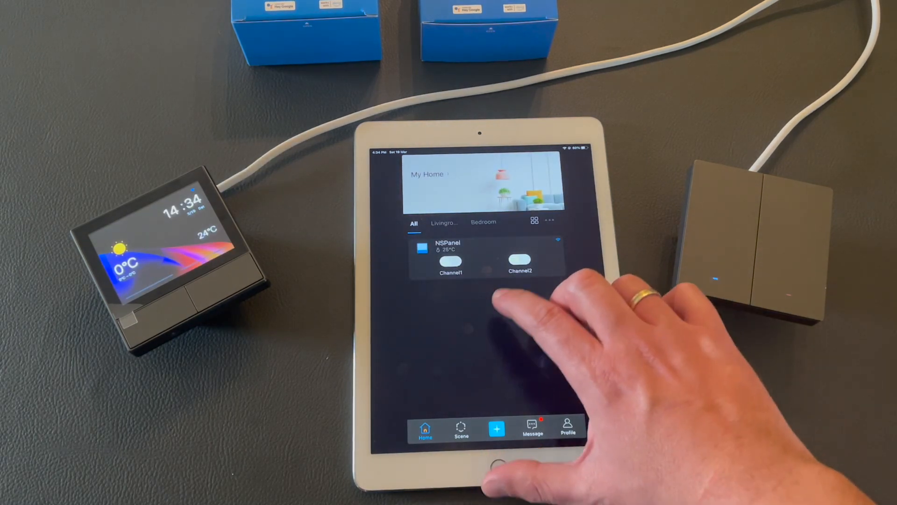
- Begin Bluetooth pairing and connect to the nearby switch ck_10015c11f2
click(495, 428)
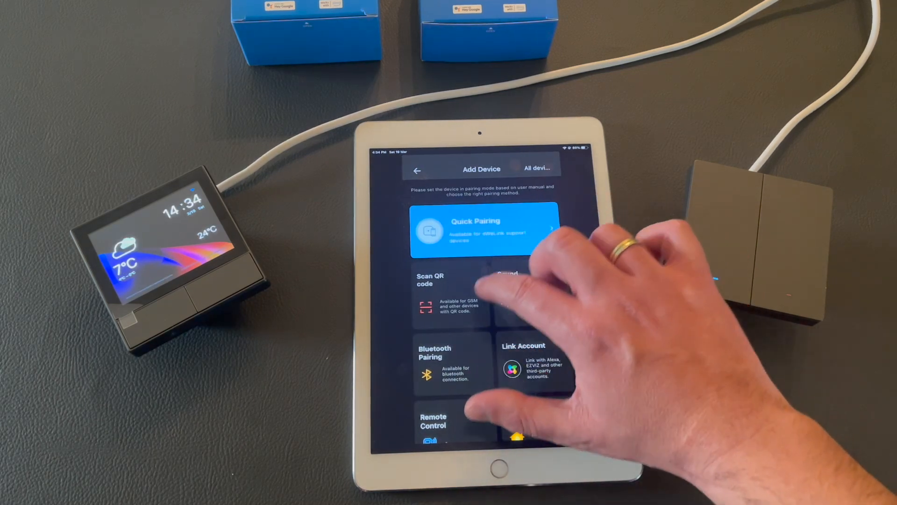
click(435, 361)
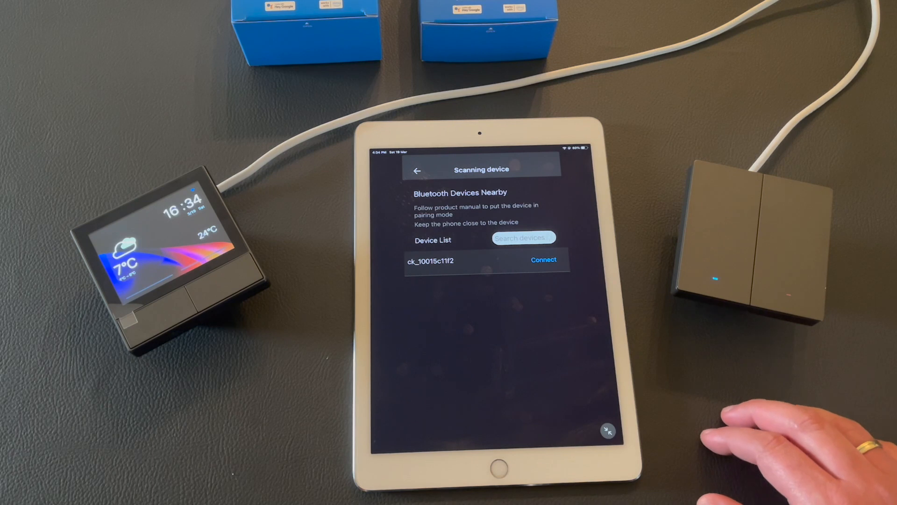
click(542, 258)
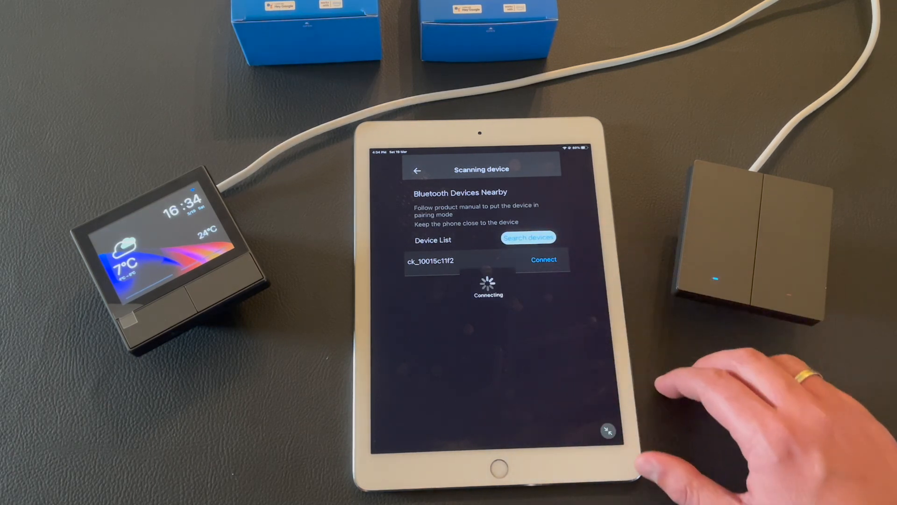
click(542, 259)
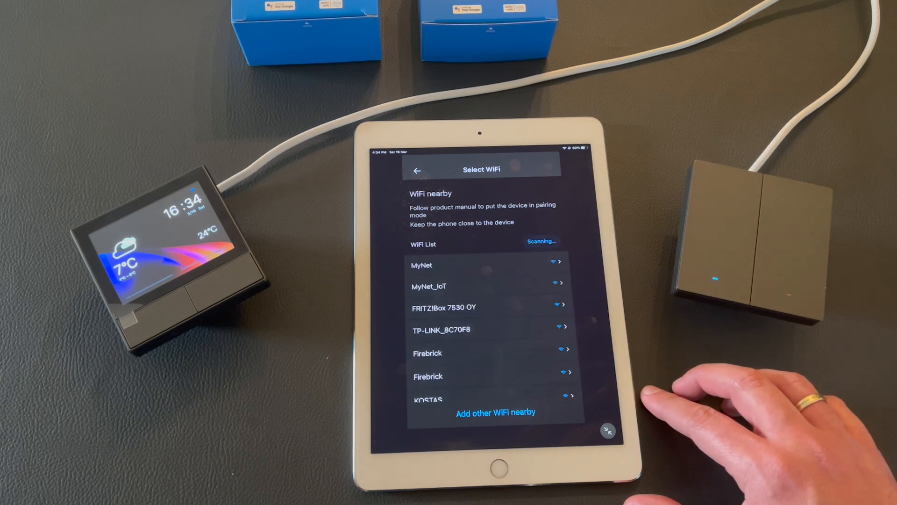
- Join the M5-2C to MyNet_IoT, assign it to Livingroom and finish adding it
click(422, 264)
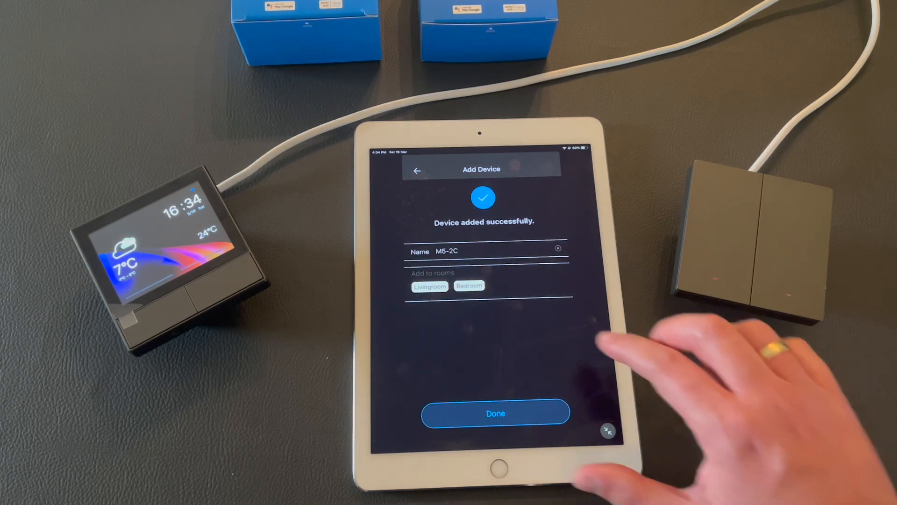
click(429, 286)
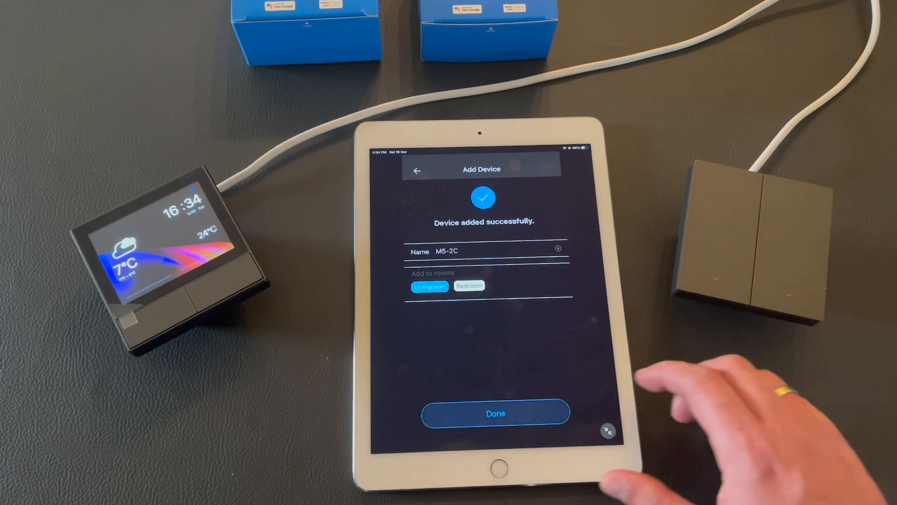
click(469, 286)
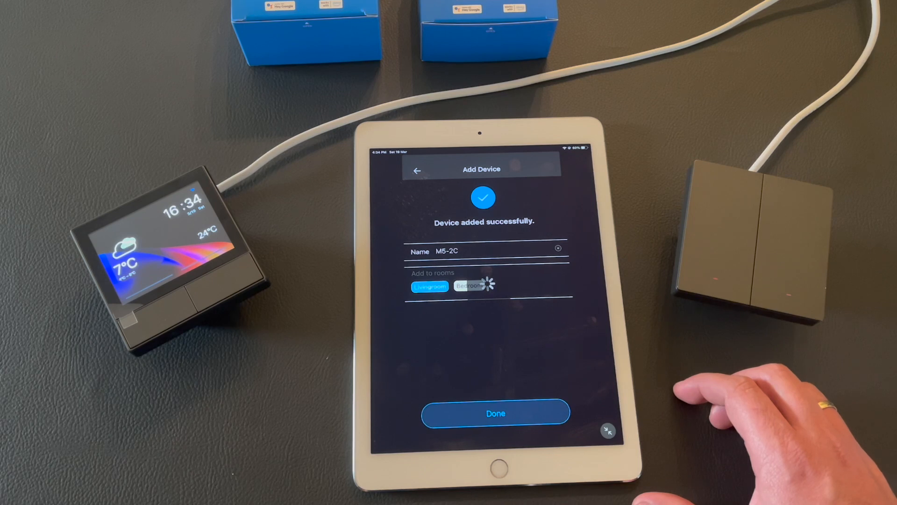
click(495, 412)
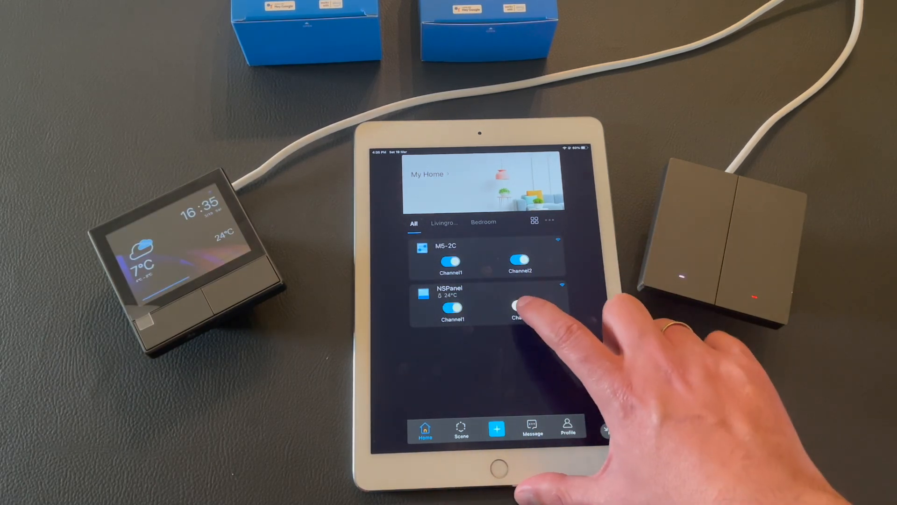
- Toggle the NSPanel's second channel on and off, then view the M5-2C's device settings
click(522, 305)
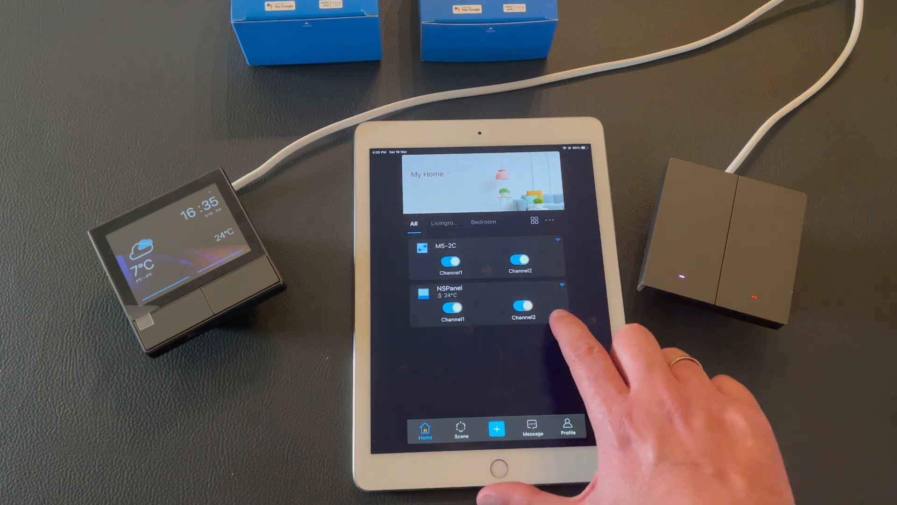
click(522, 305)
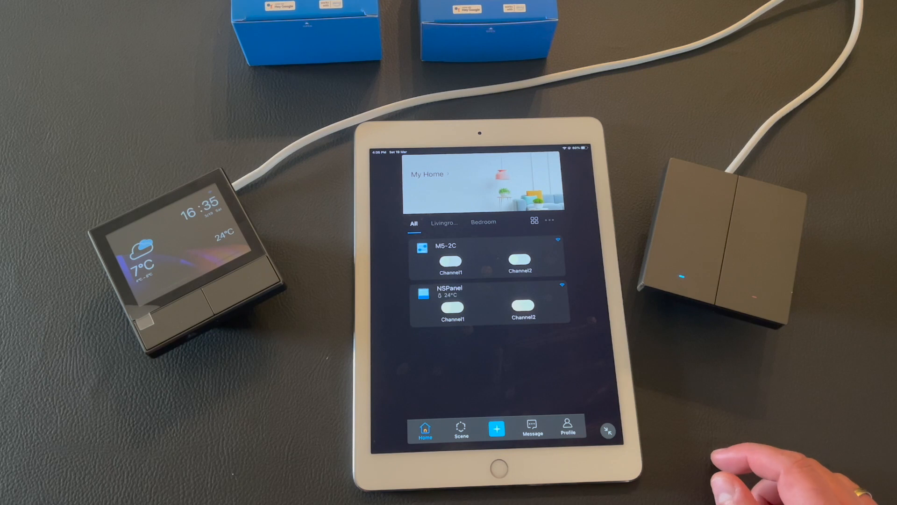
click(445, 245)
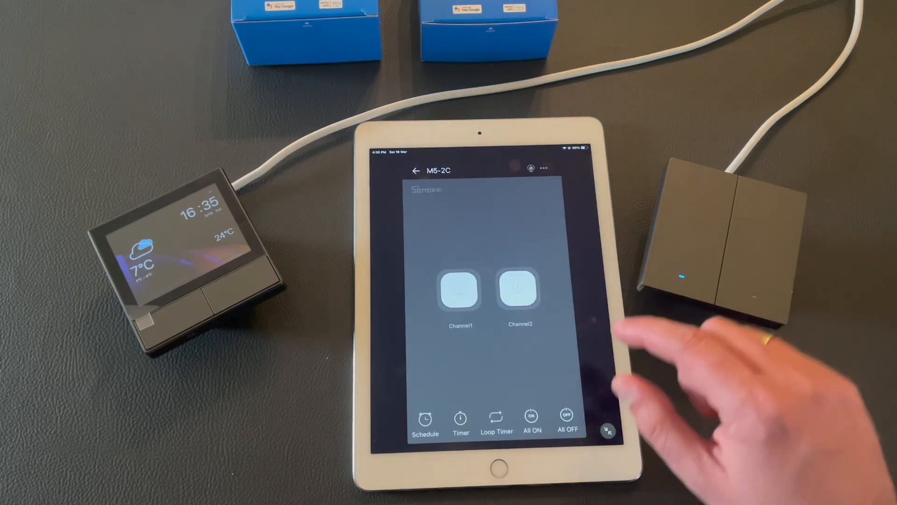
click(542, 168)
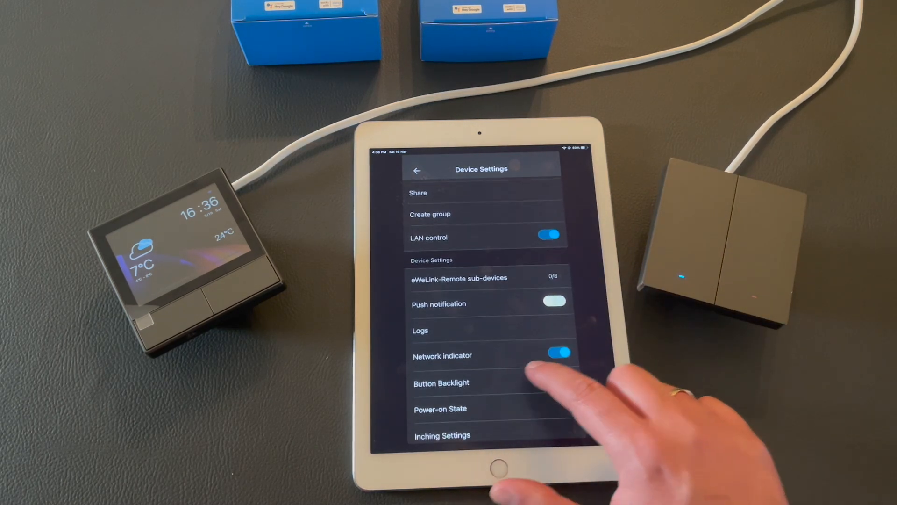
- Return to the M5-2C controls, switch its first channel on and go to the NSPanel page
click(559, 352)
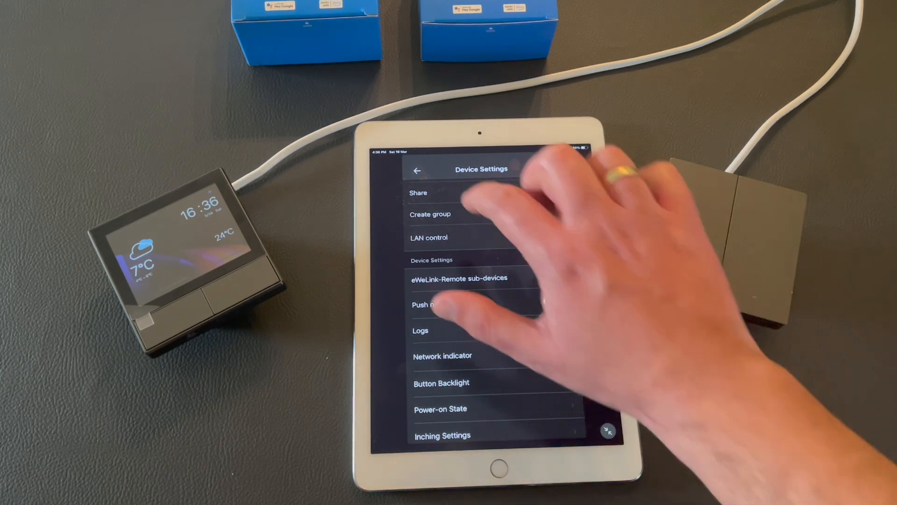
click(559, 356)
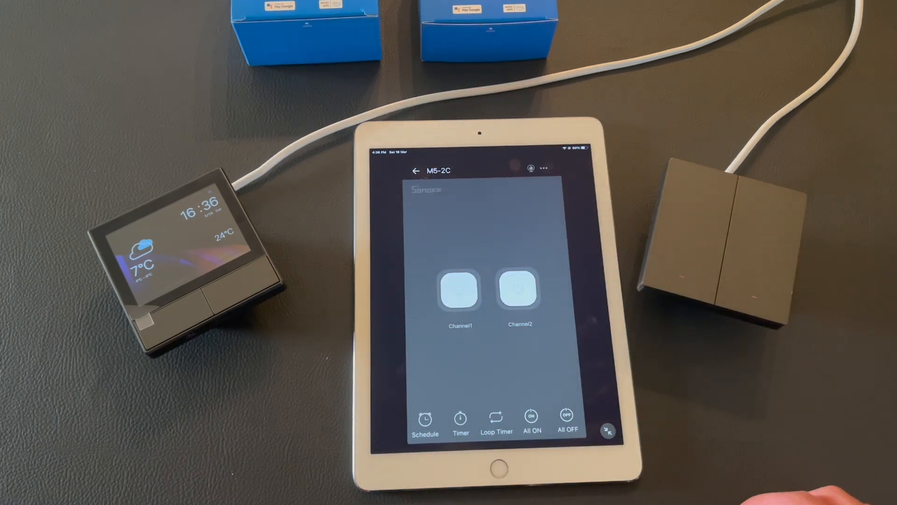
click(460, 290)
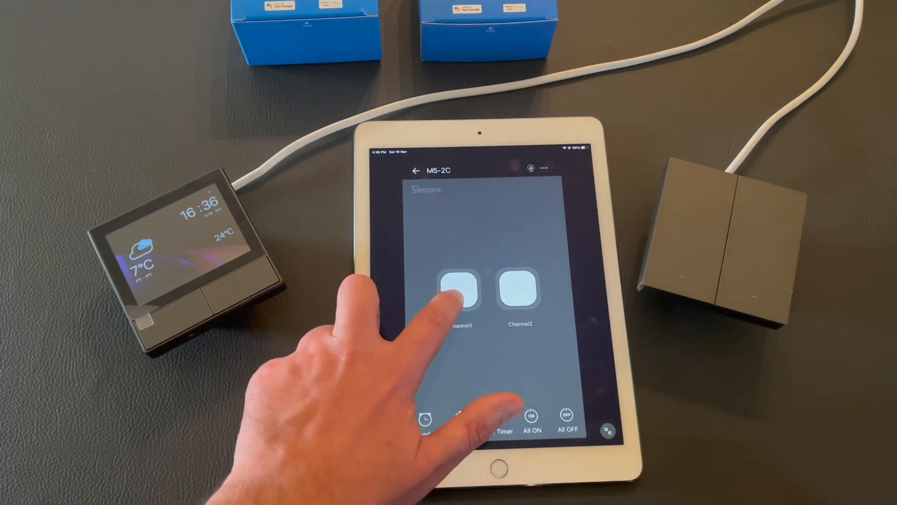
click(460, 290)
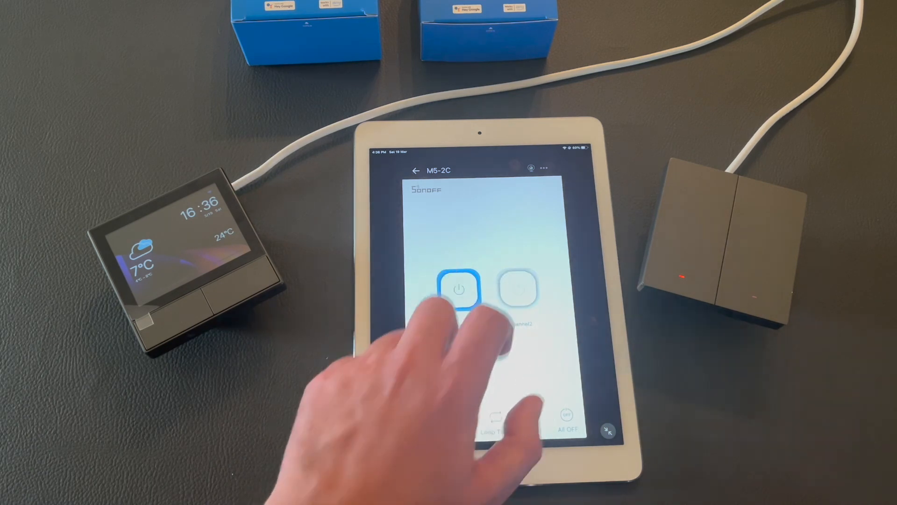
click(517, 288)
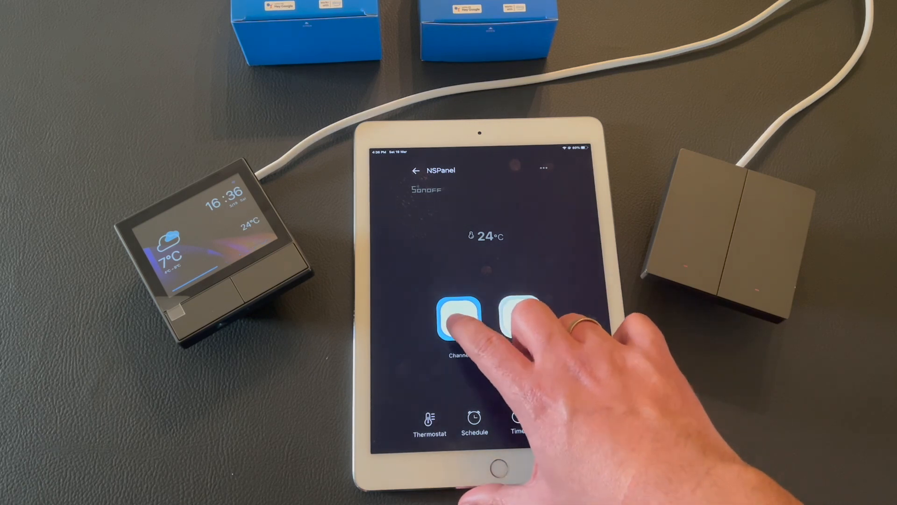
- Flip NSPanel Channel1 off and on, then switch M5-2C Channel1 on from its page
click(460, 318)
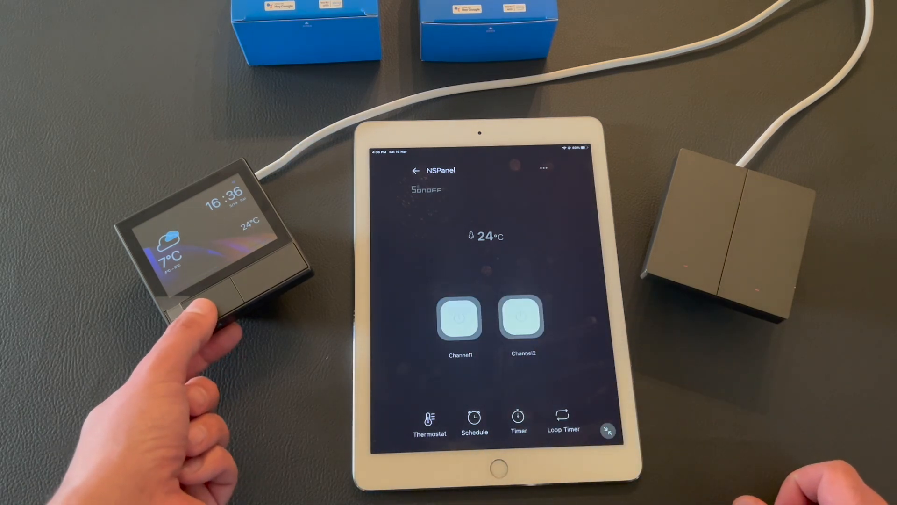
click(460, 317)
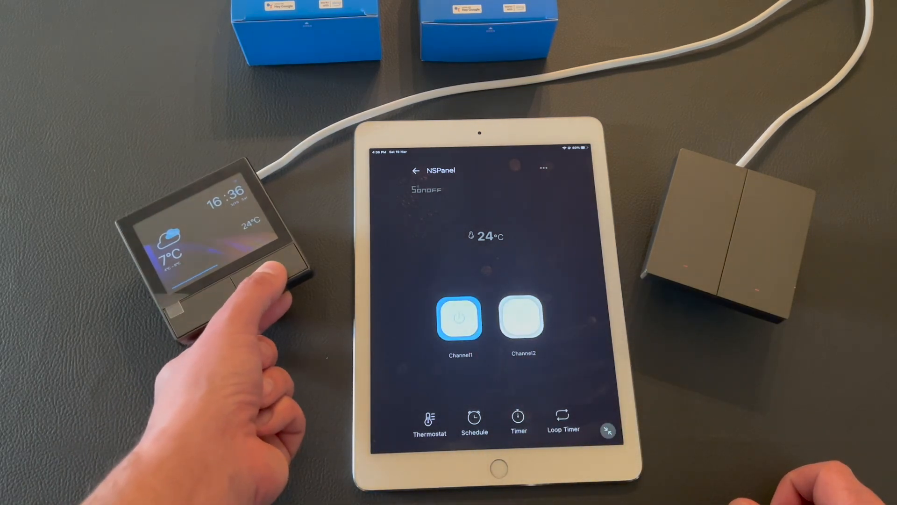
click(521, 319)
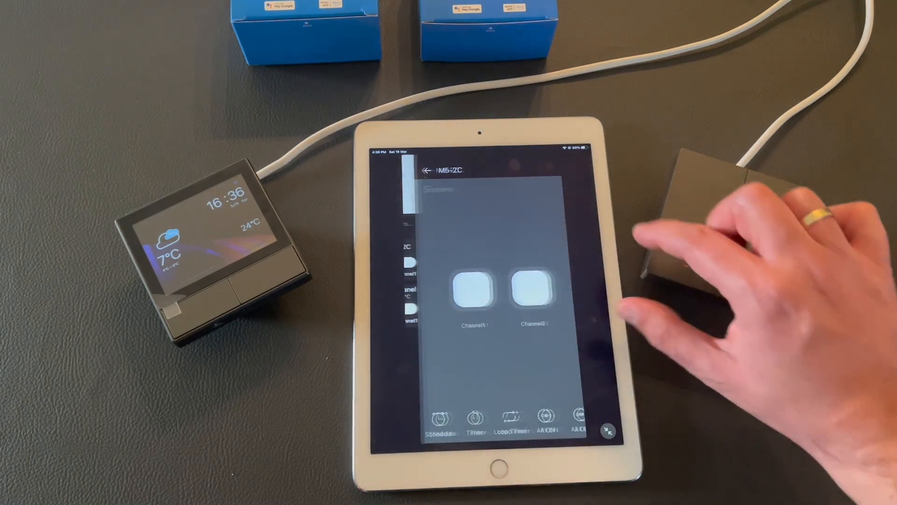
click(462, 291)
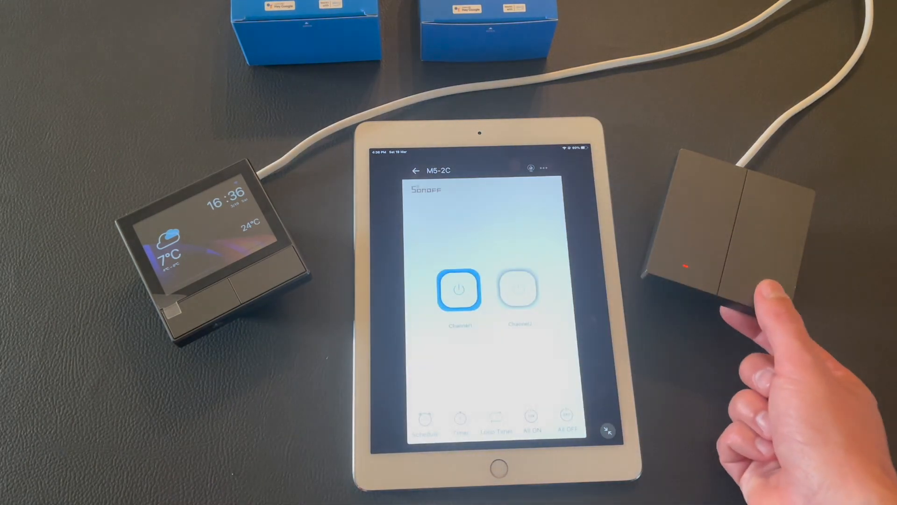
click(519, 290)
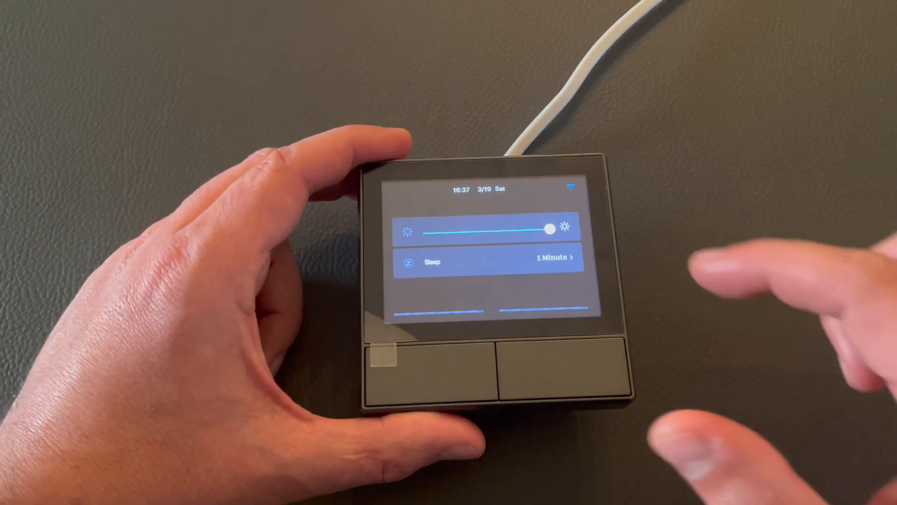
- Drag the panel's brightness slider to maximum with screen sleep at 1 Minute
drag(549, 229, 486, 229)
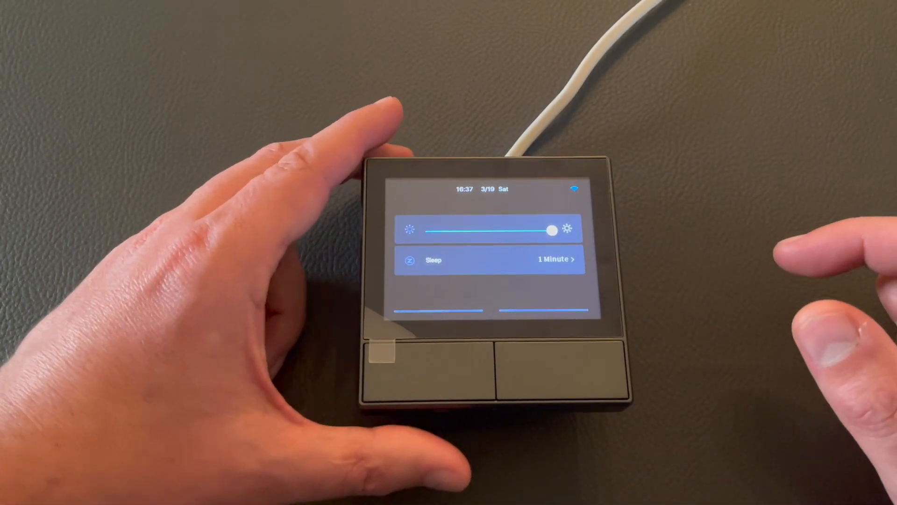
click(491, 260)
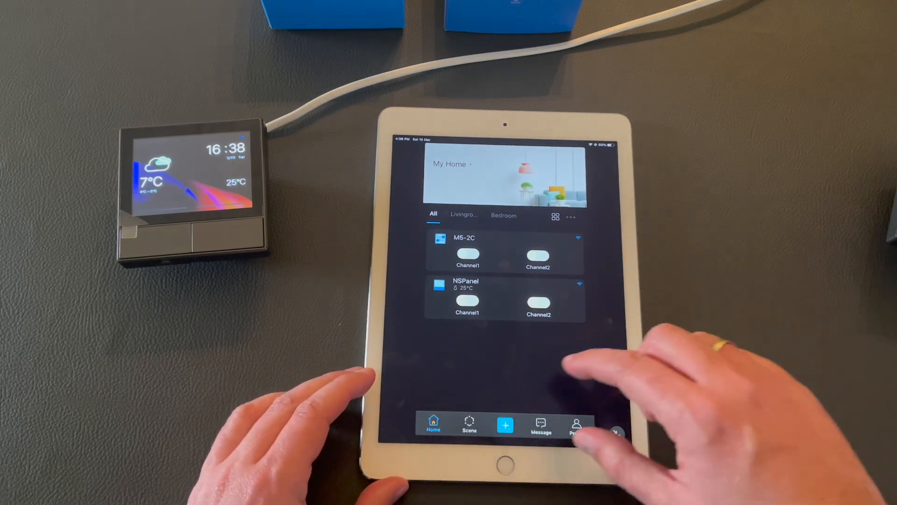
- Start the NSPanel thermostat setup with M5-2C as its action device
click(466, 282)
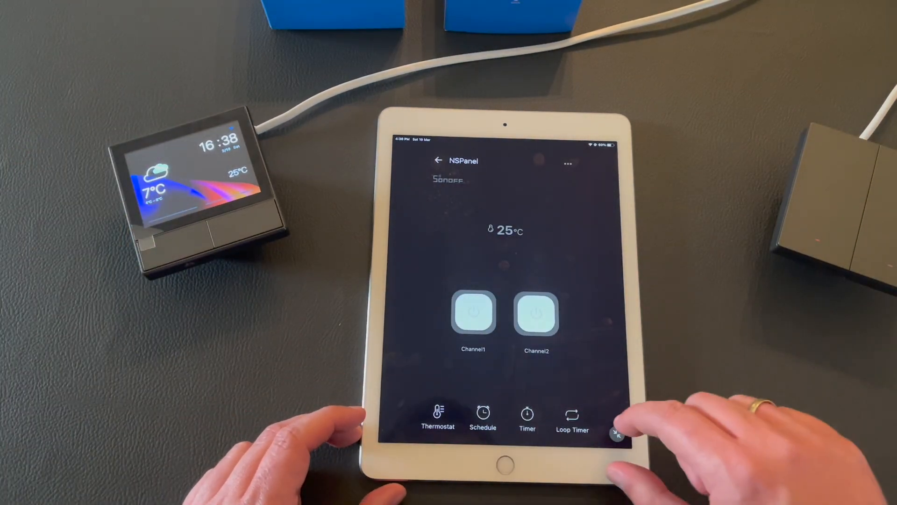
click(437, 418)
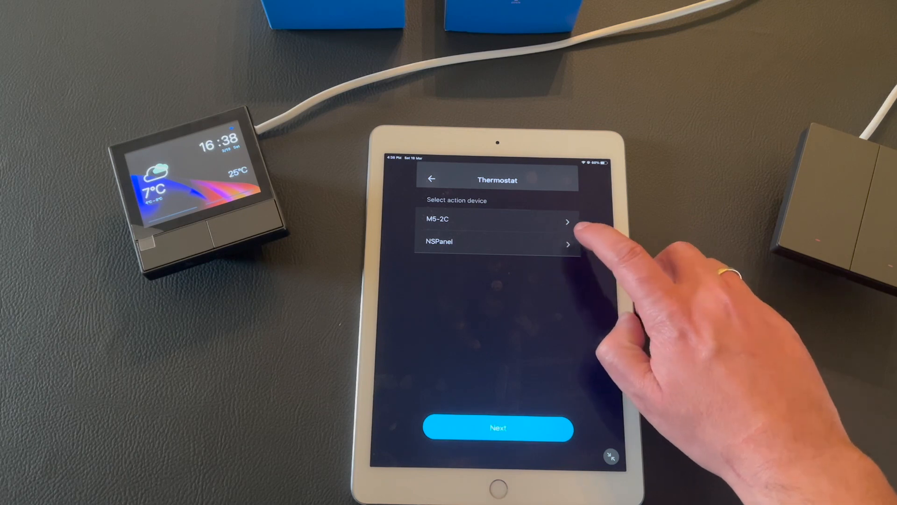
click(496, 241)
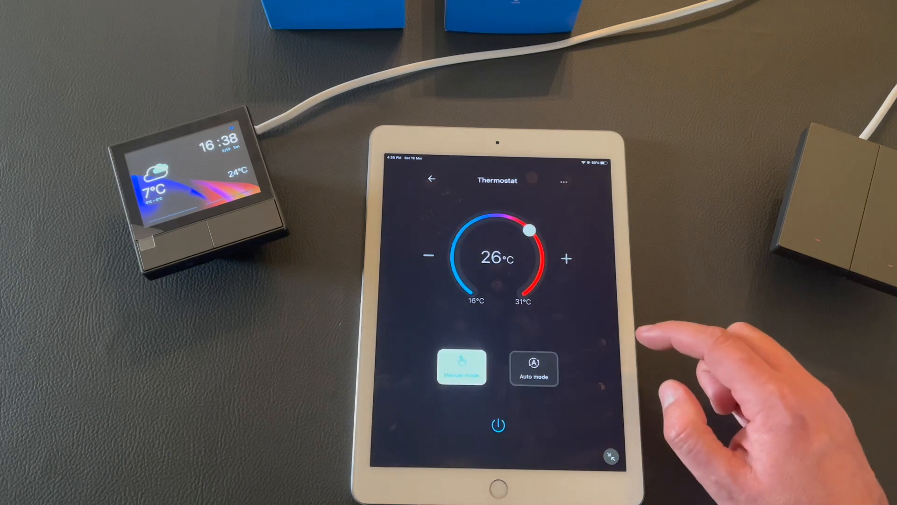
- Turn the thermostat on and try lowering the setpoint to 20 °C and raising it again
click(497, 425)
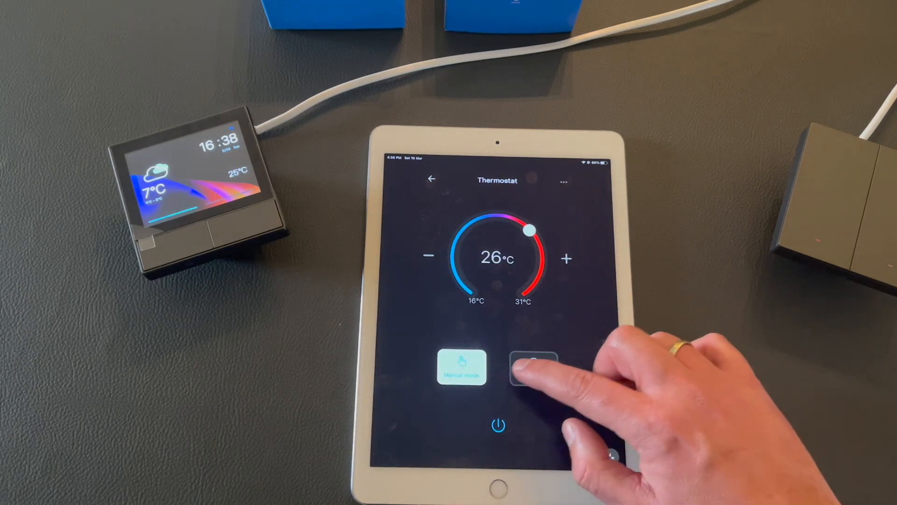
click(532, 365)
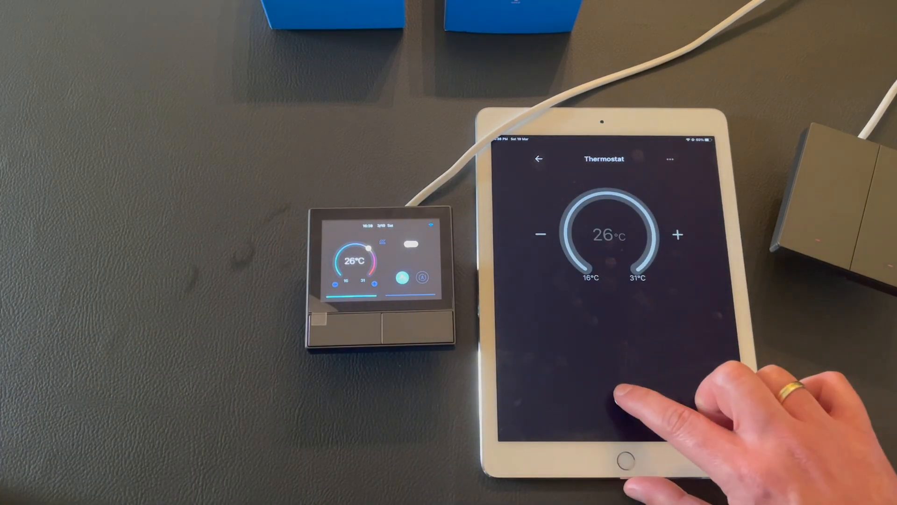
click(580, 343)
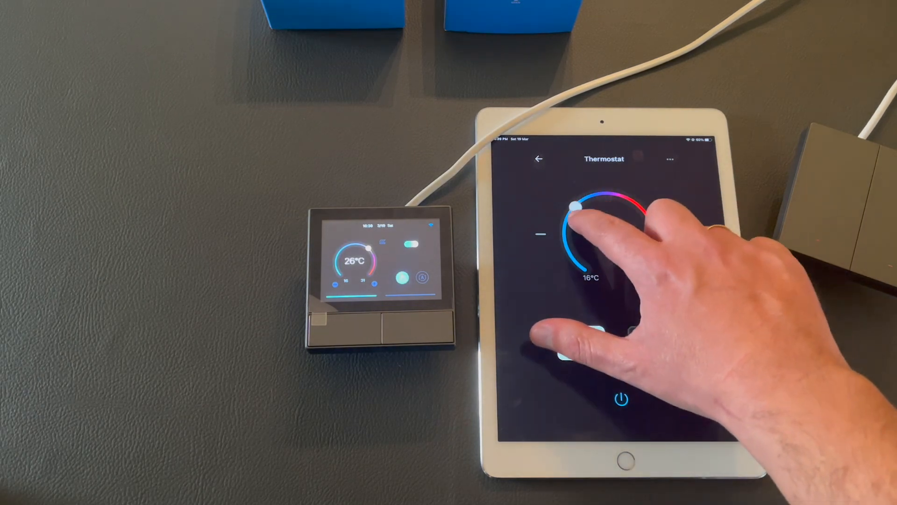
drag(575, 206, 570, 220)
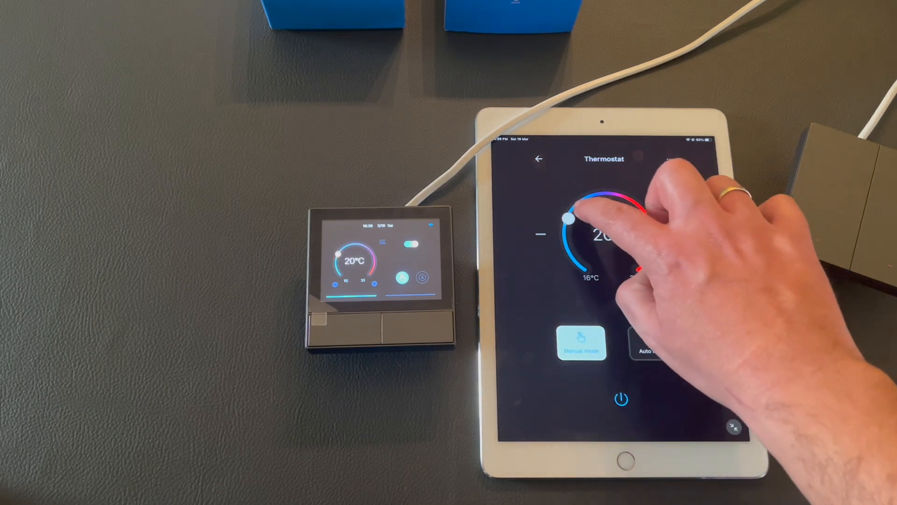
drag(569, 218, 647, 220)
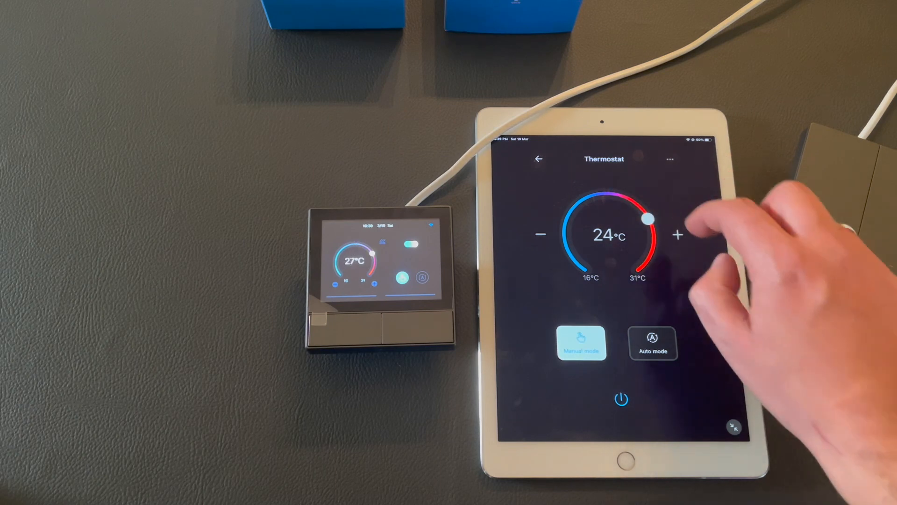
- Try setpoints of 27 °C and 20 °C, leave it at 28 °C and switch to auto mode
drag(647, 219, 663, 216)
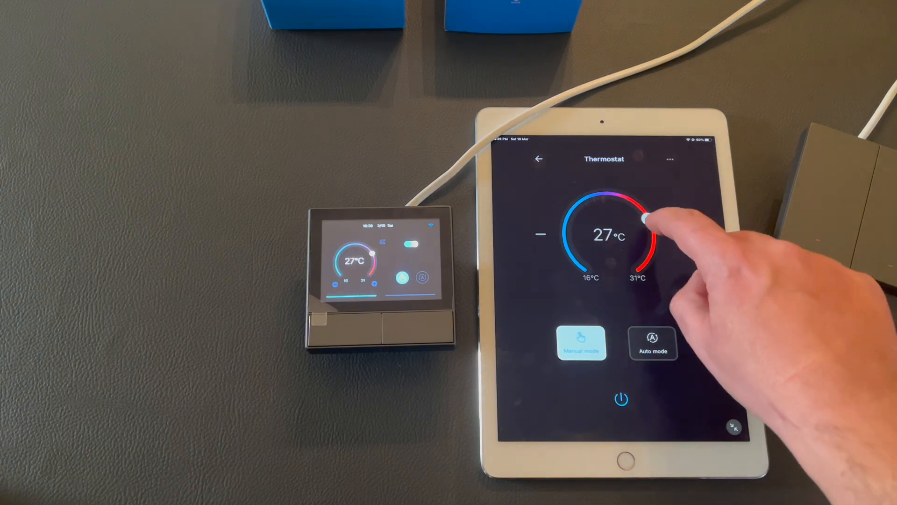
drag(655, 216, 583, 197)
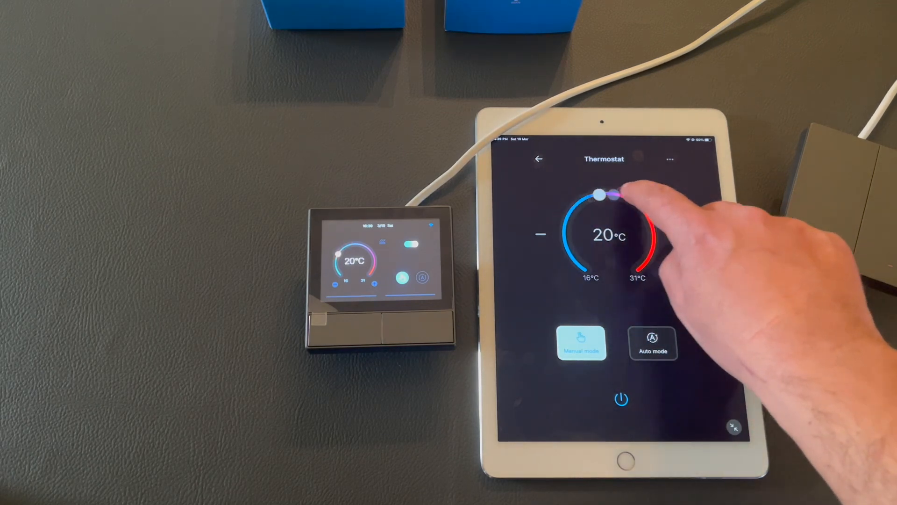
drag(598, 195, 653, 232)
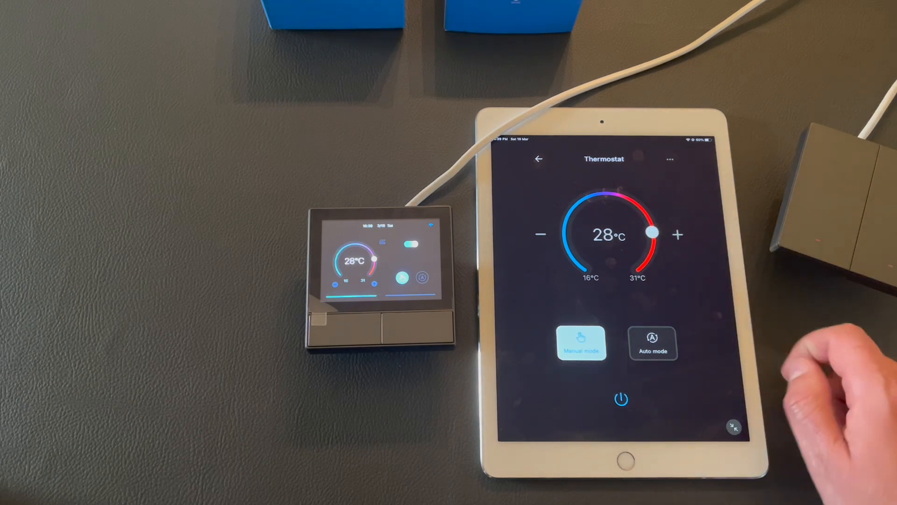
click(652, 343)
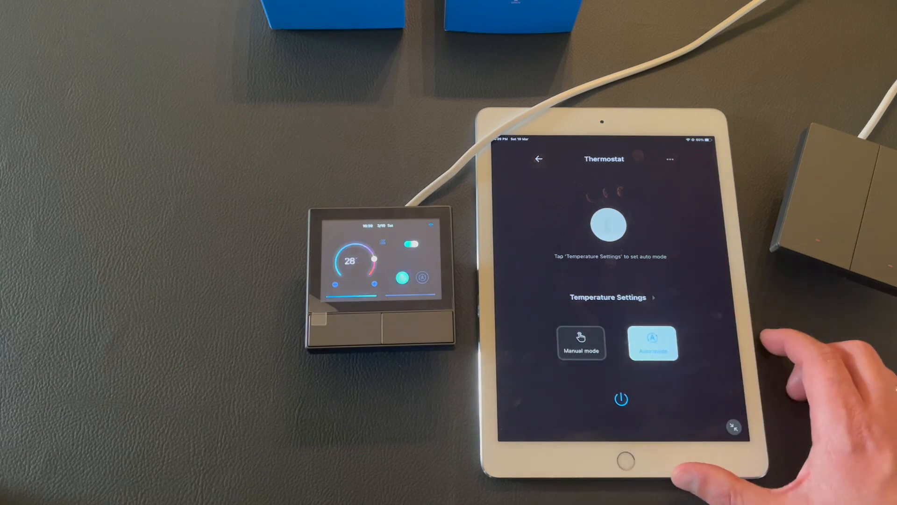
click(582, 343)
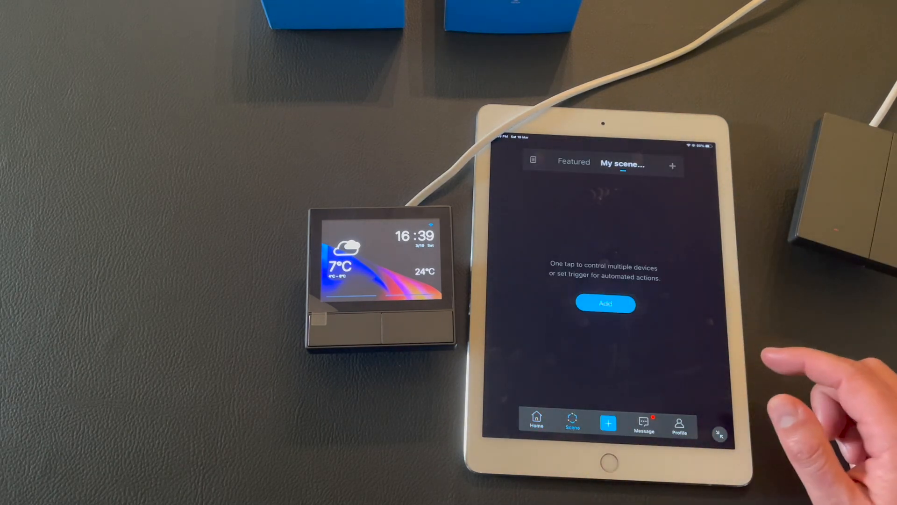
- Build a scene with an NSPanel temperature trigger whose action turns M5-2C Channel1 ON
click(605, 303)
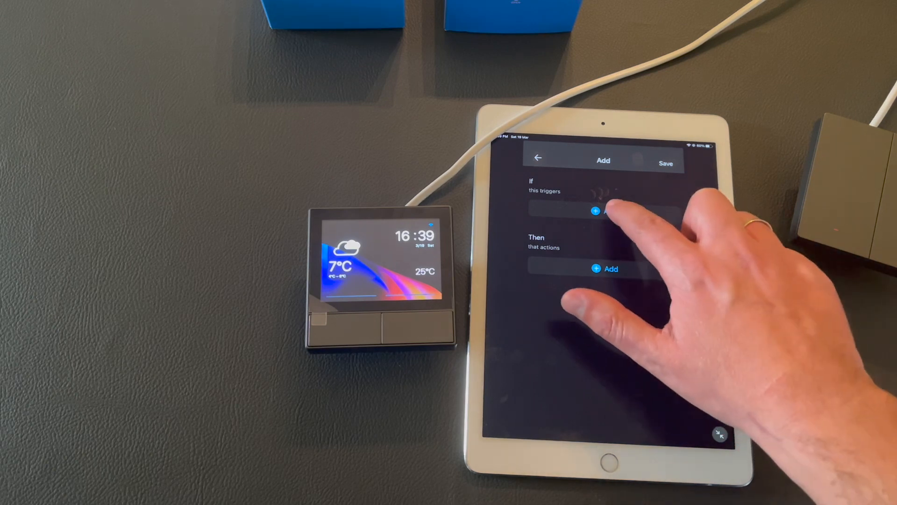
click(602, 212)
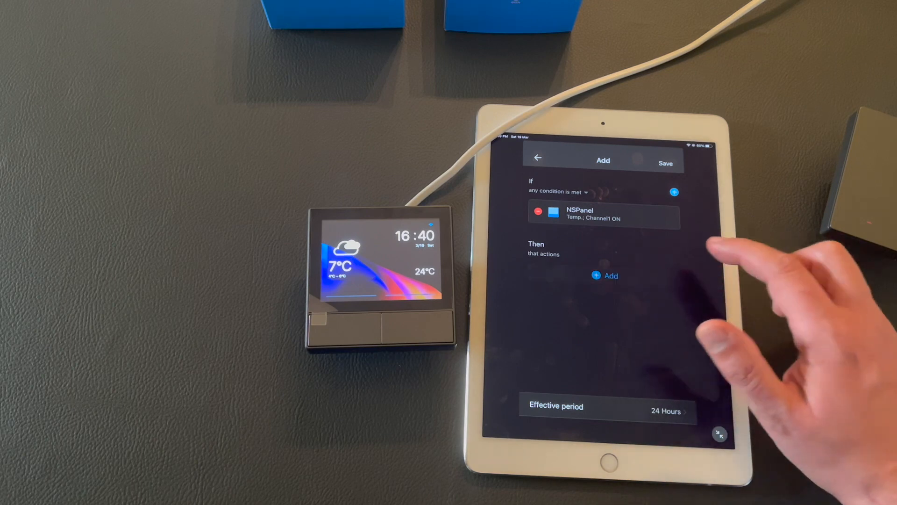
click(605, 275)
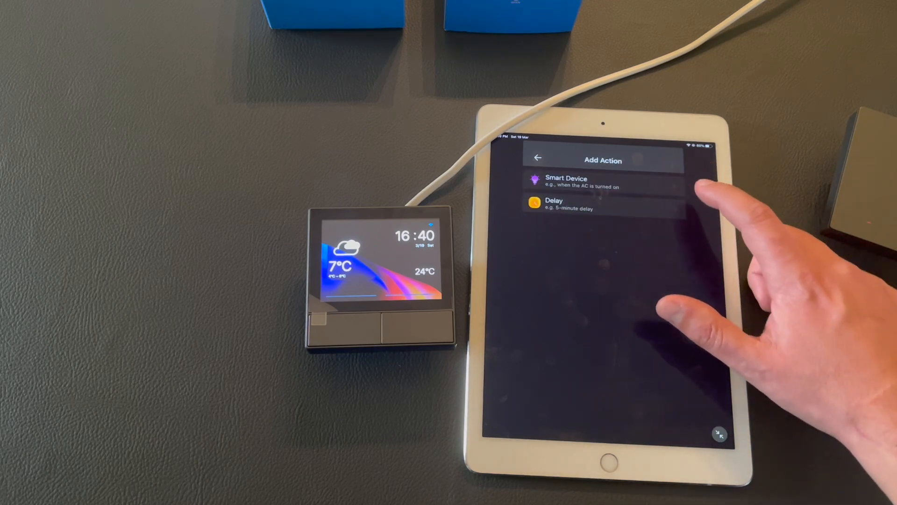
click(572, 181)
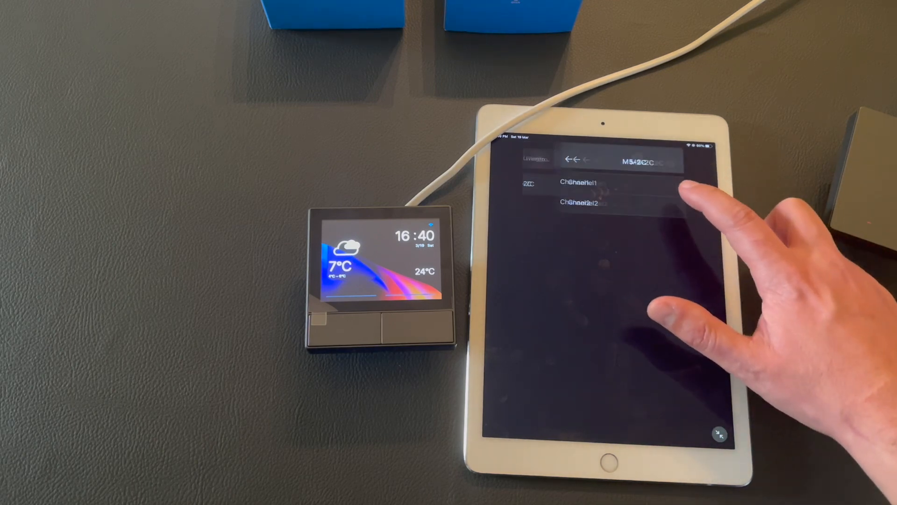
click(579, 182)
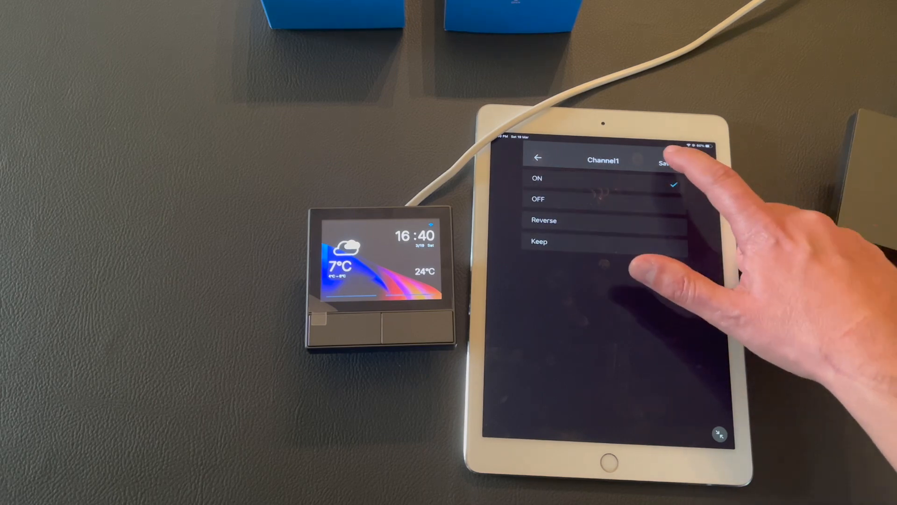
click(669, 160)
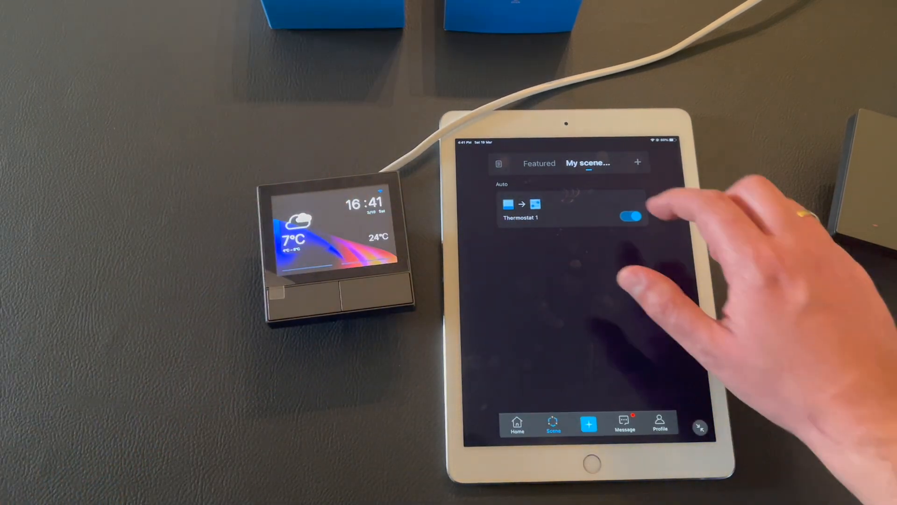
- Go from the home list into the NSPanel's device settings
click(516, 423)
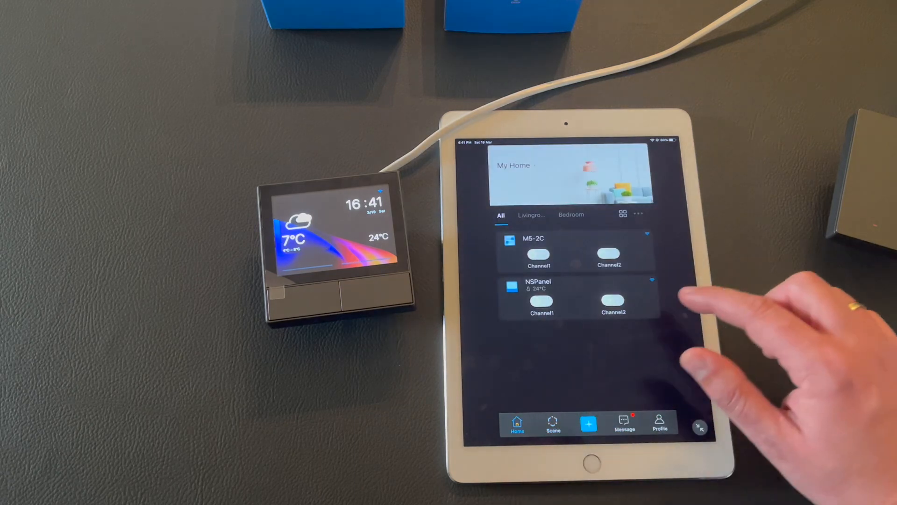
click(538, 297)
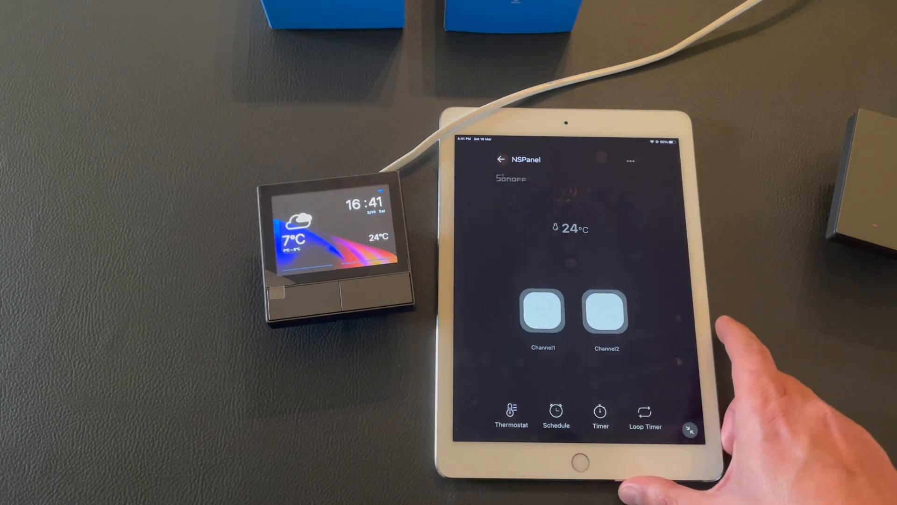
click(630, 161)
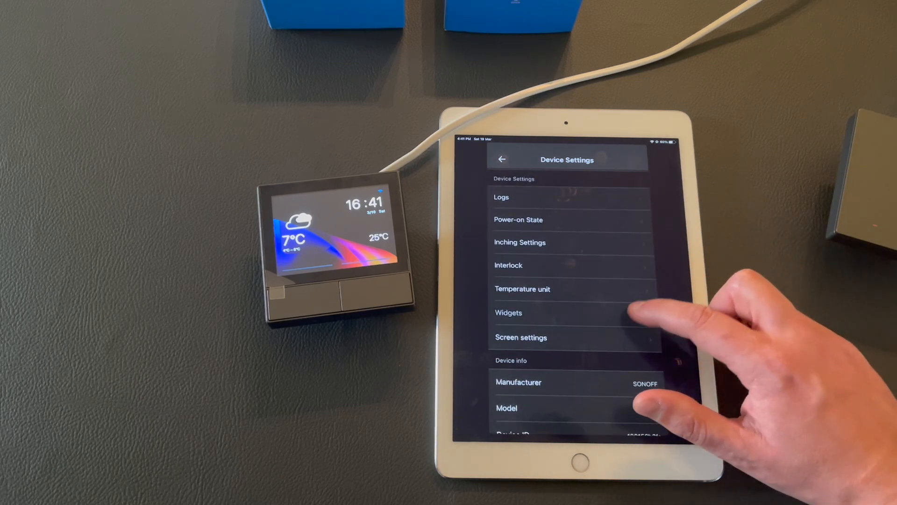
- Add M5-2C as a panel widget, save, and try the new widget on the panel
click(509, 312)
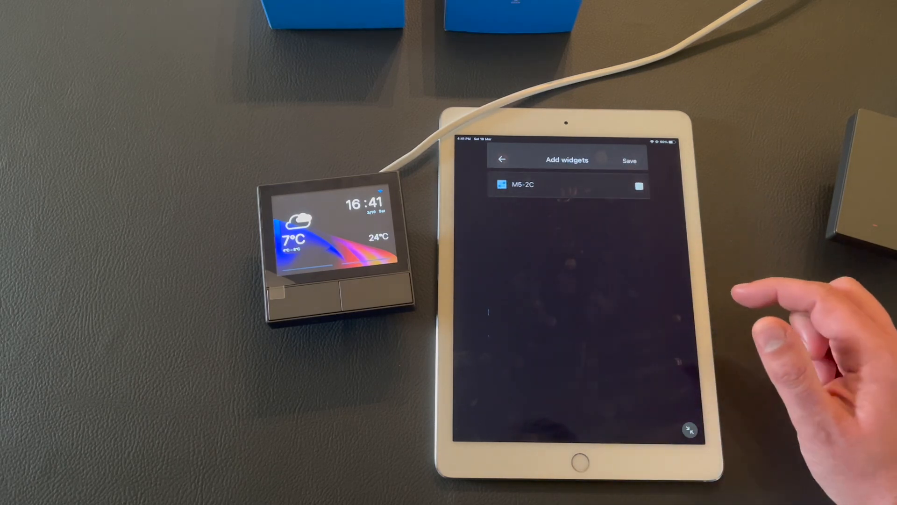
click(639, 186)
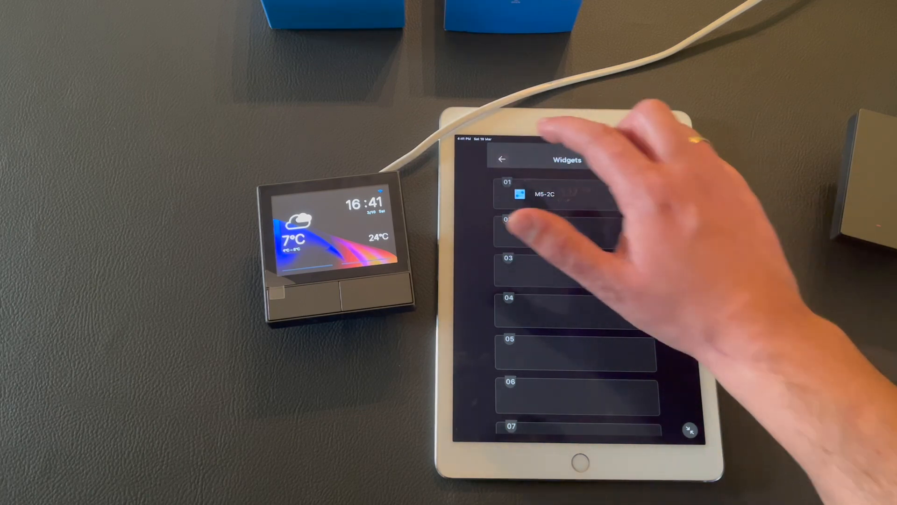
click(502, 159)
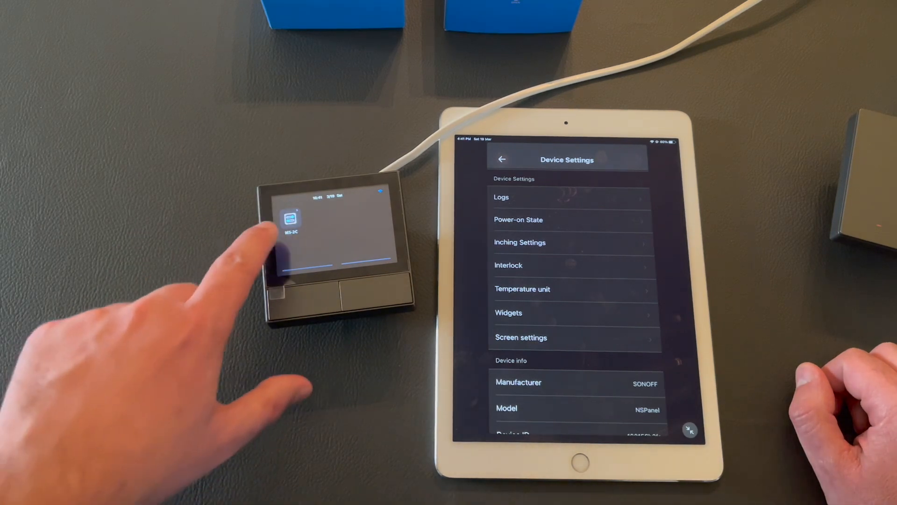
click(289, 220)
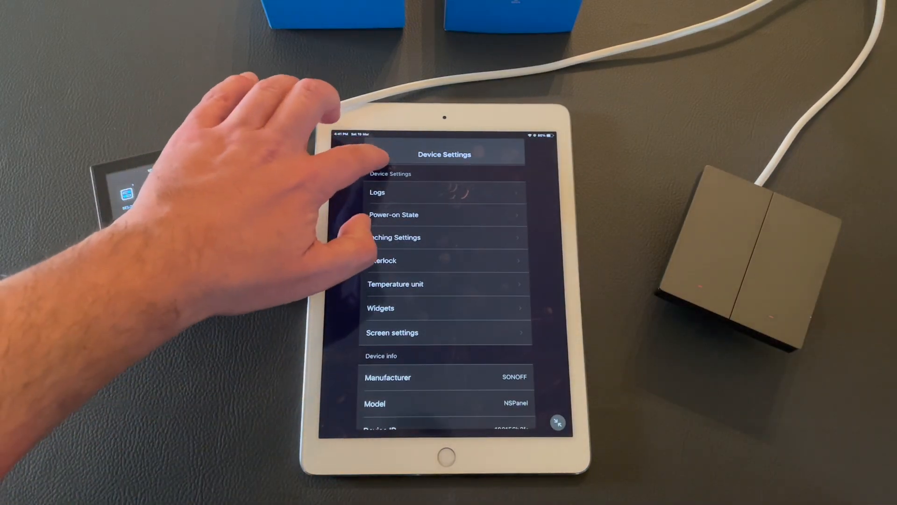
- Return from Device Settings to the NSPanel device page with its two channels
click(377, 154)
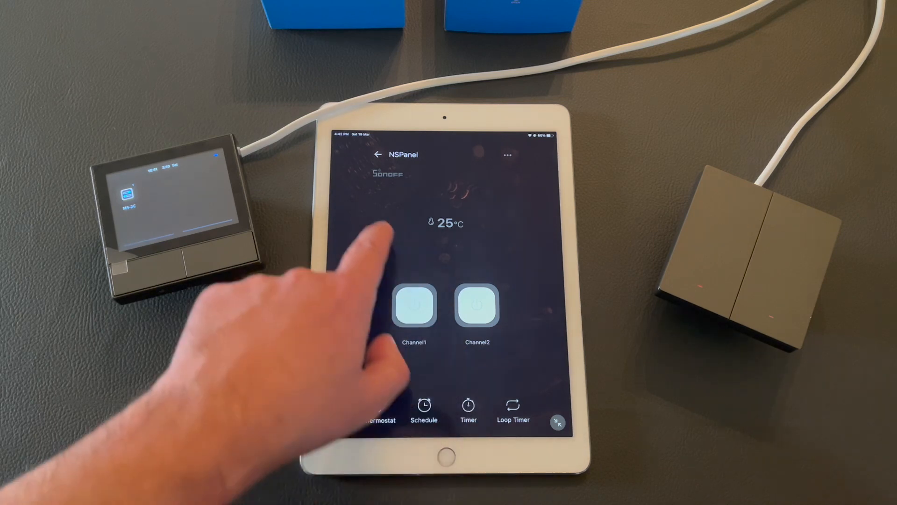
click(377, 154)
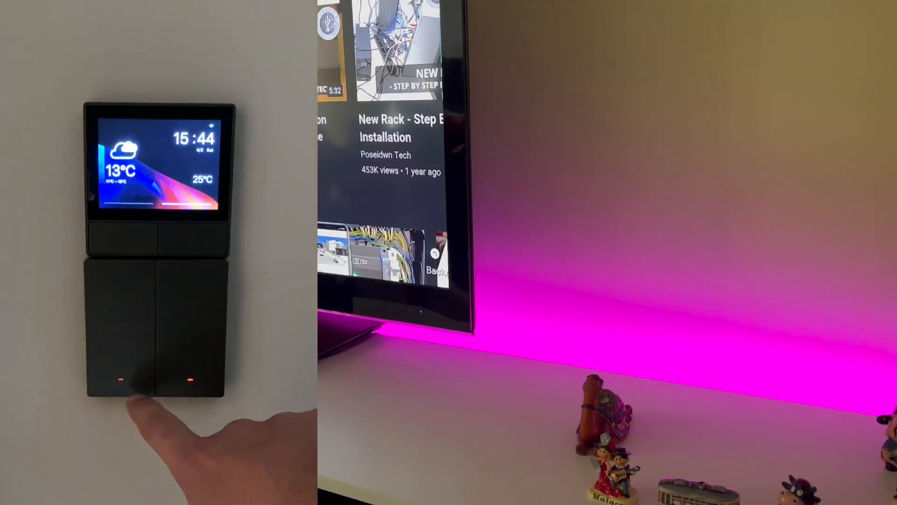
- Toggle both light channels from the wall switches and raise the panel's screen brightness
click(117, 380)
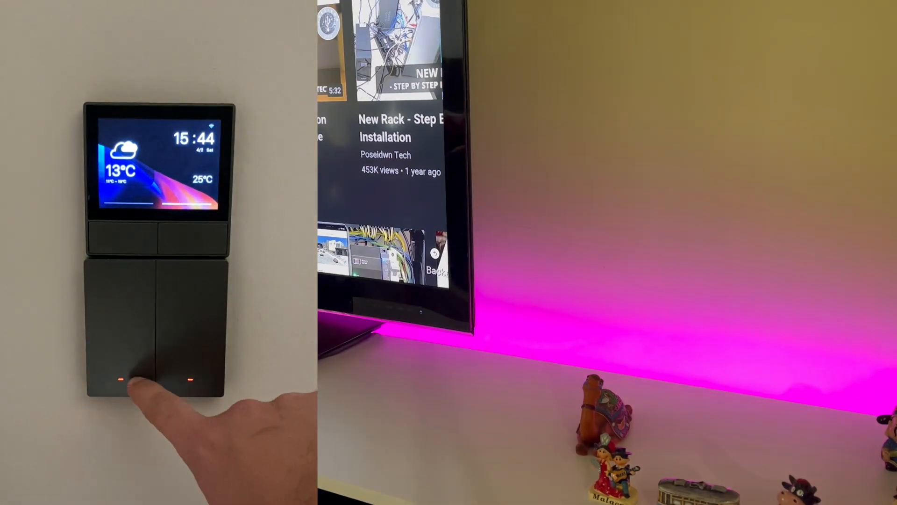
click(186, 378)
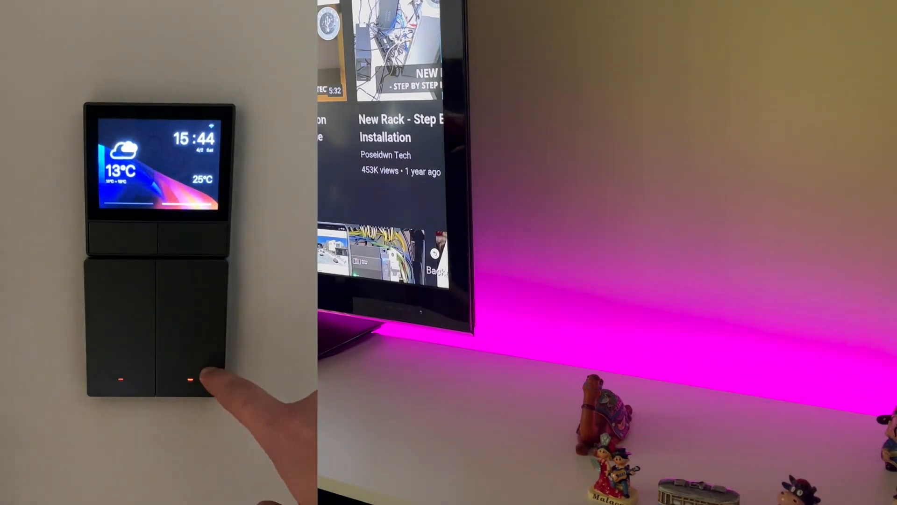
click(184, 377)
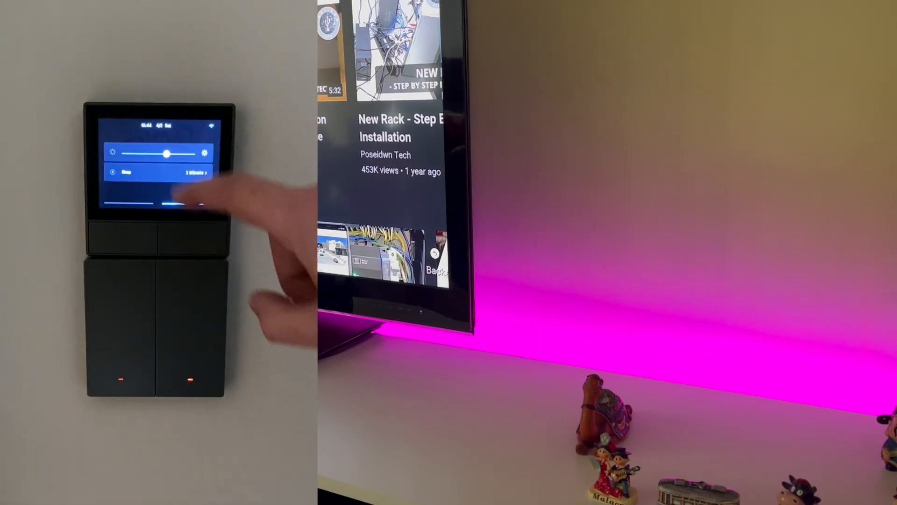
drag(166, 153, 178, 153)
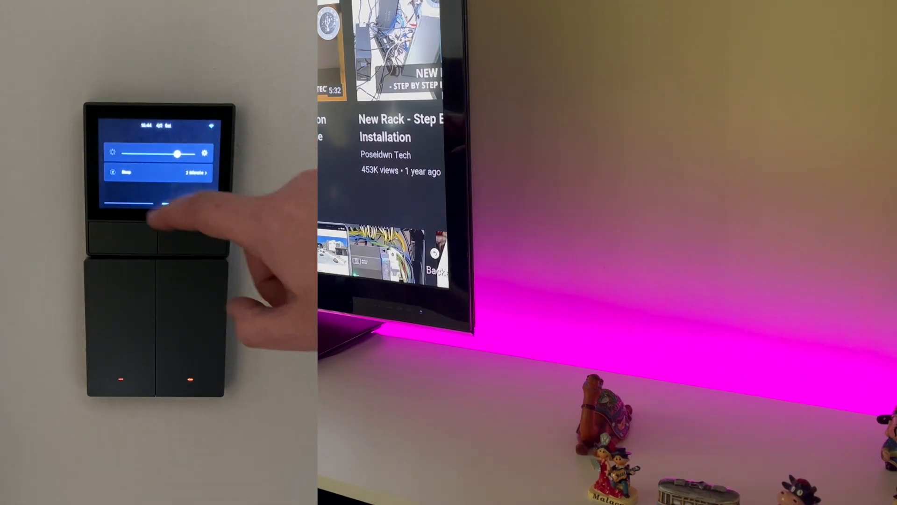
click(160, 172)
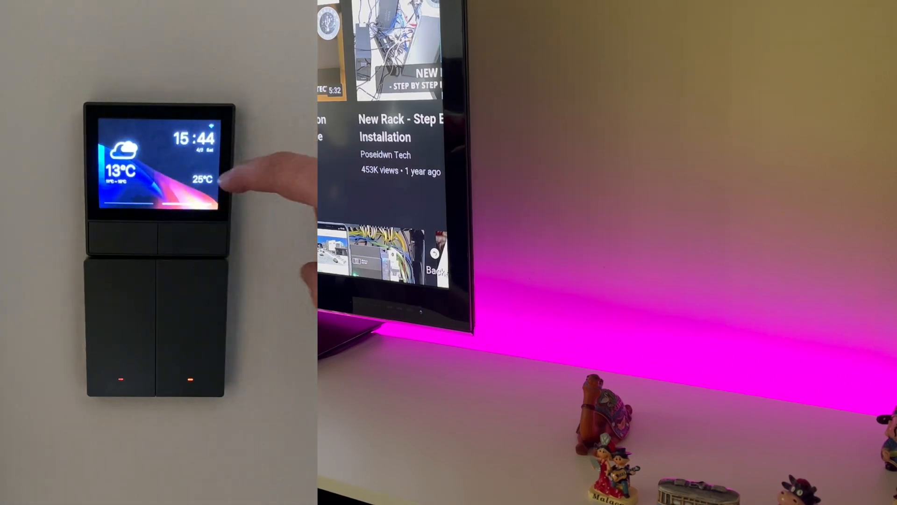
- Toggle OUTLET 2 of the M5-2C from its widget on the panel
click(160, 178)
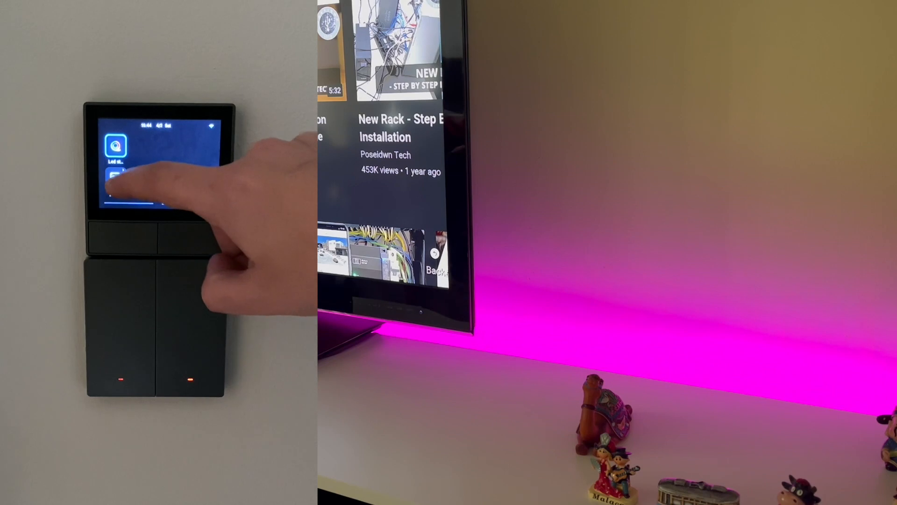
click(116, 147)
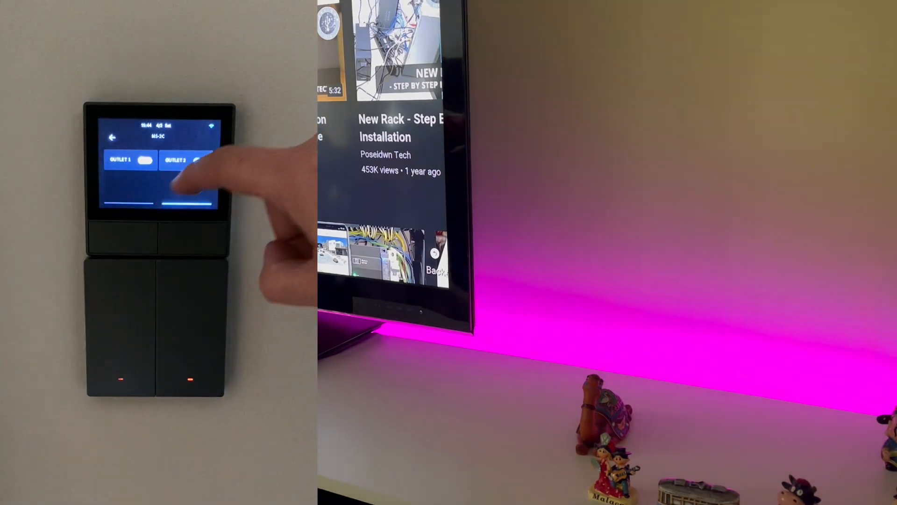
click(185, 159)
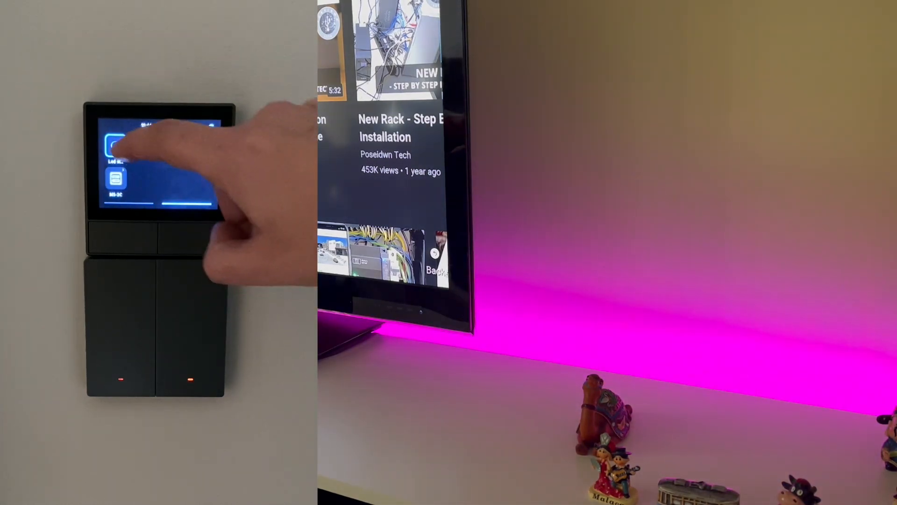
- Turn the LED strip on and recolour it from magenta to green, then orange
click(114, 145)
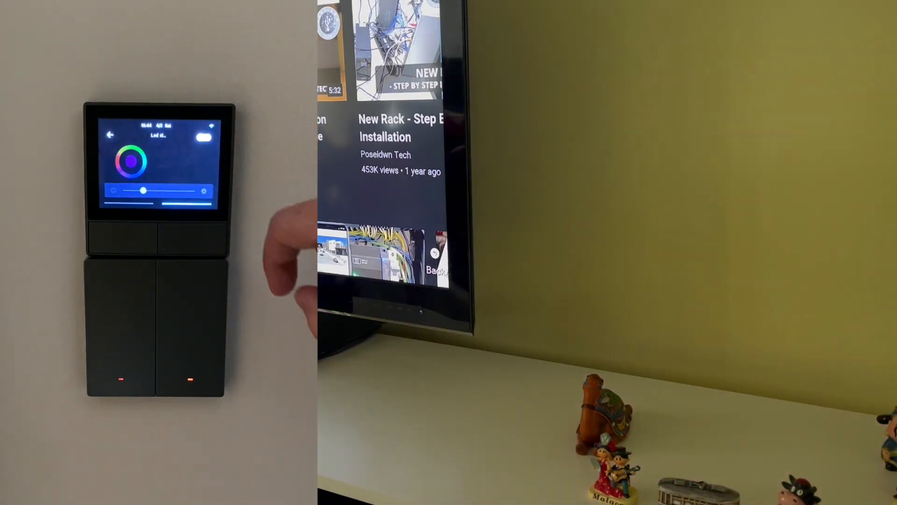
click(129, 149)
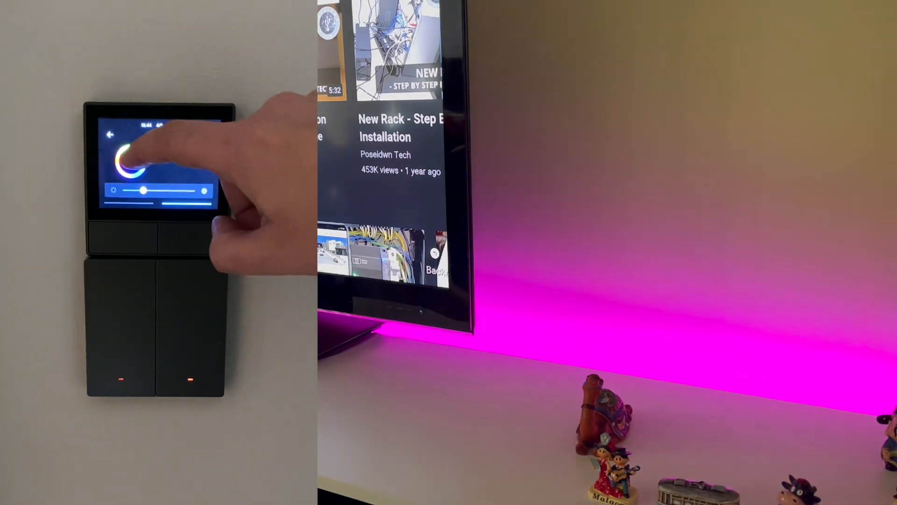
click(126, 151)
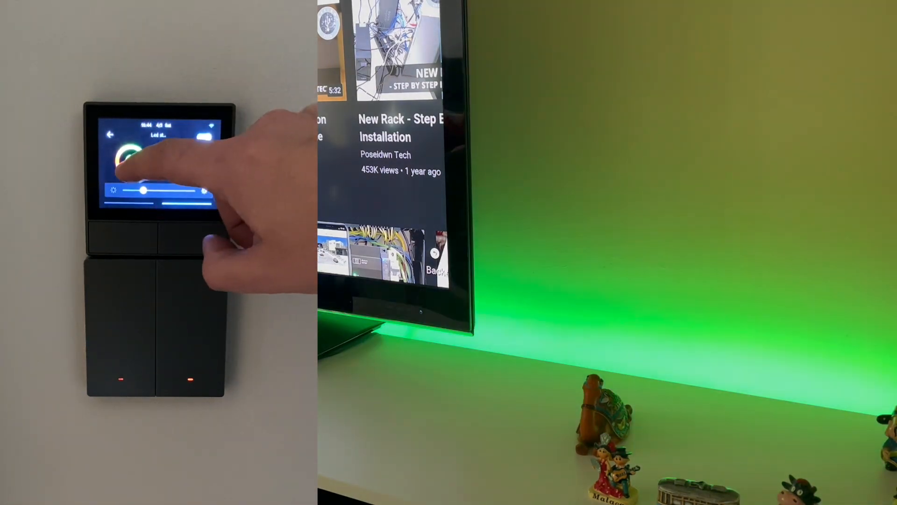
click(141, 152)
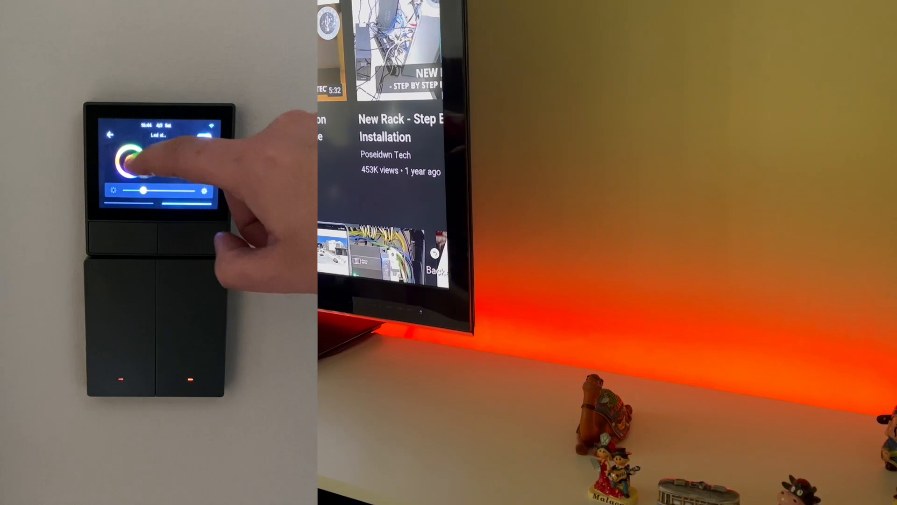